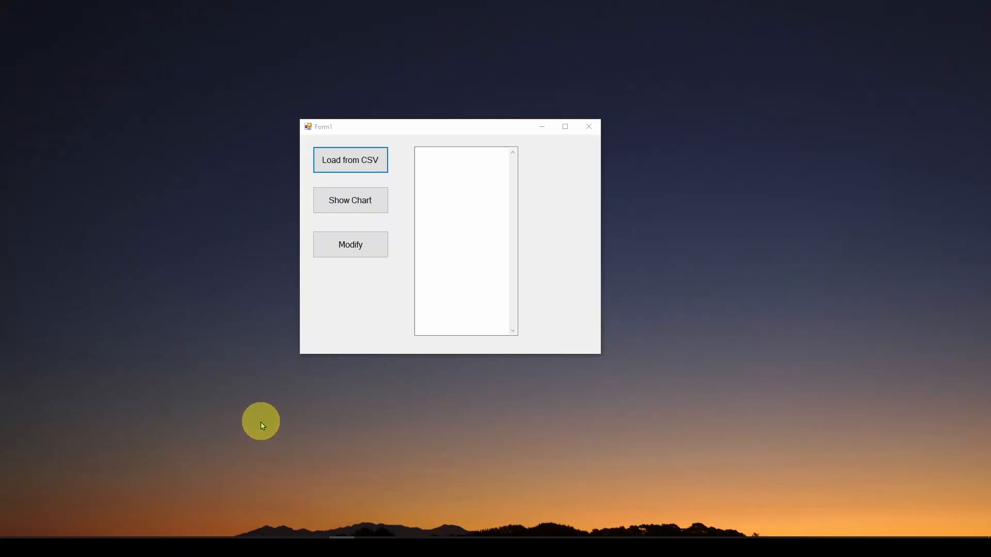
mouse_move(262, 416)
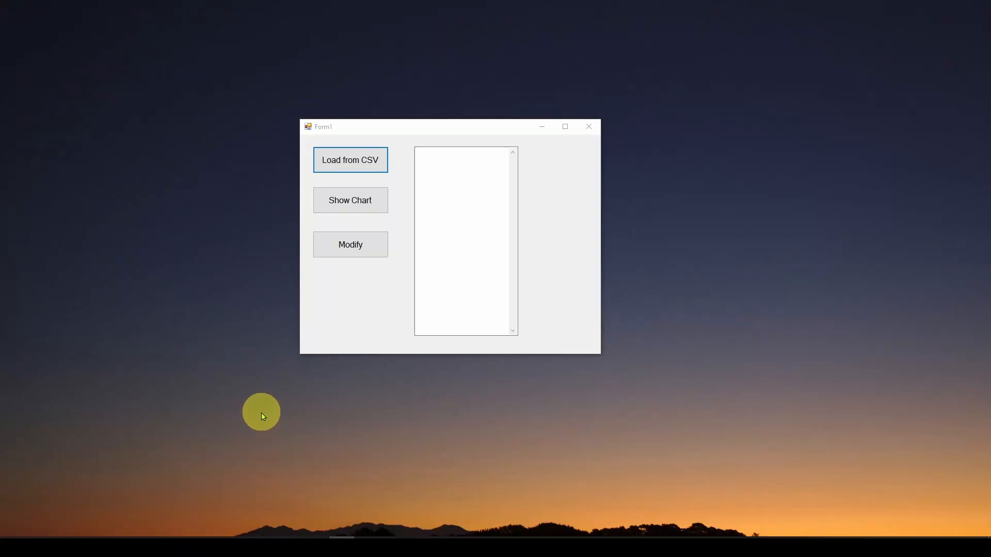
mouse_move(271, 371)
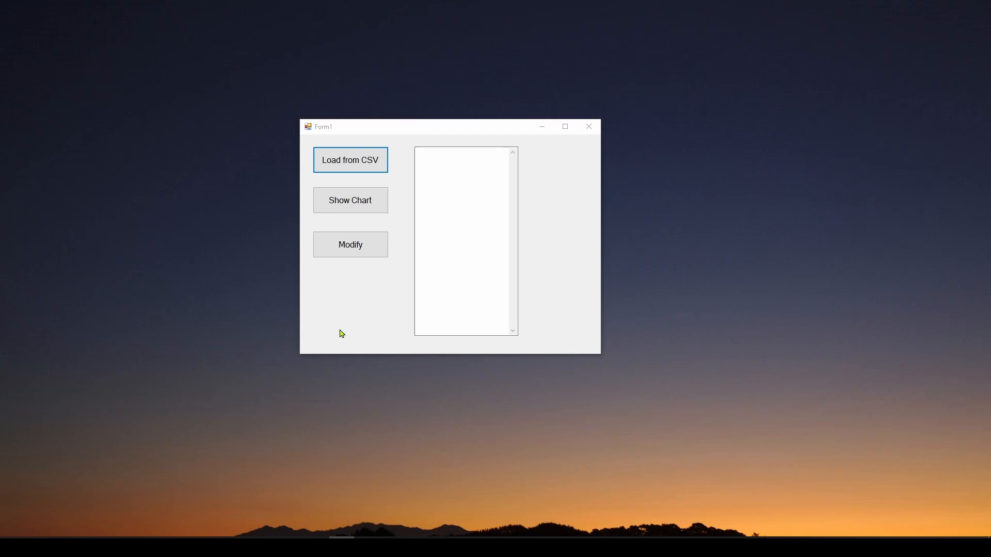
mouse_move(340, 320)
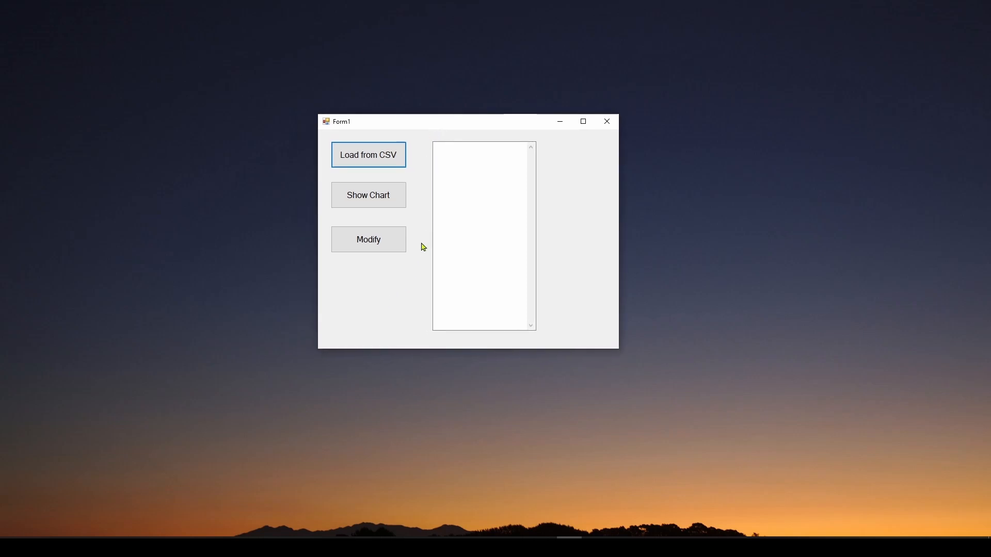
mouse_move(423, 184)
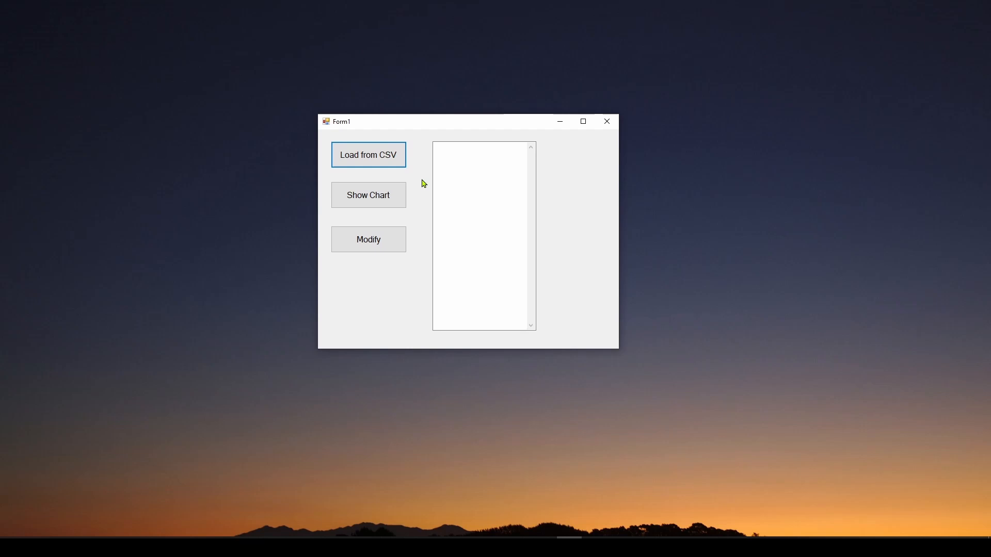
mouse_move(477, 192)
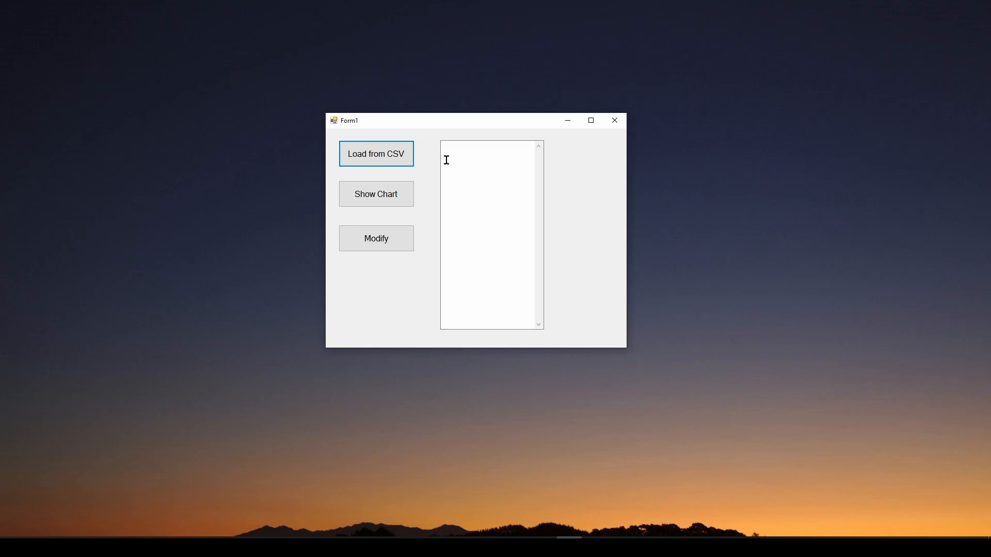
mouse_move(514, 163)
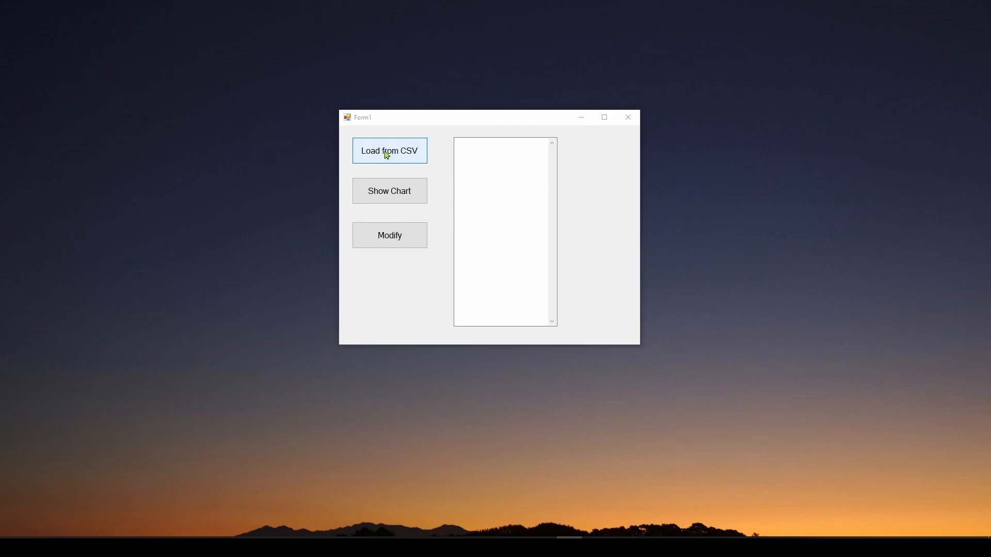
- Load SFRADataLog.csv from the Logs folder via Load from CSV into the list
left_click(389, 150)
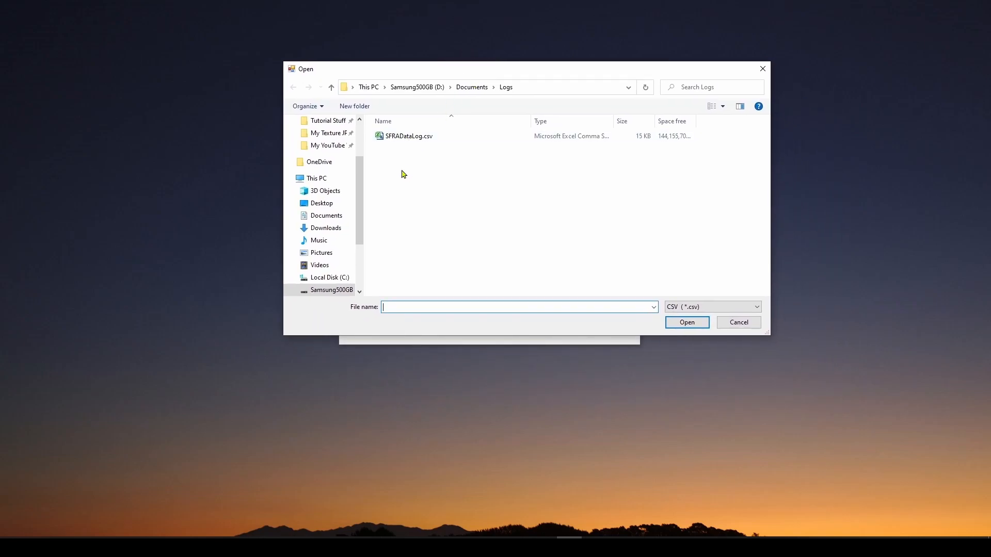
left_click(409, 136)
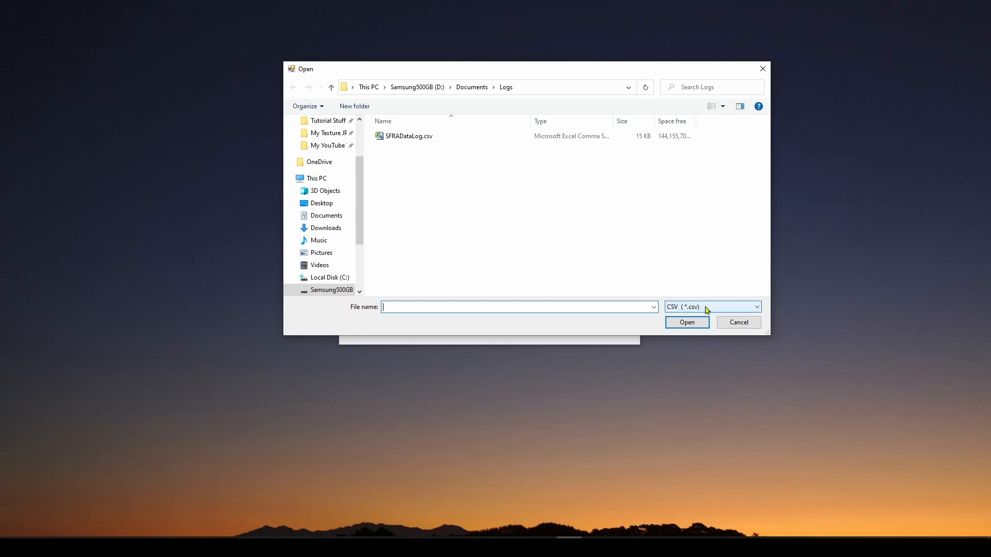
left_click(409, 136)
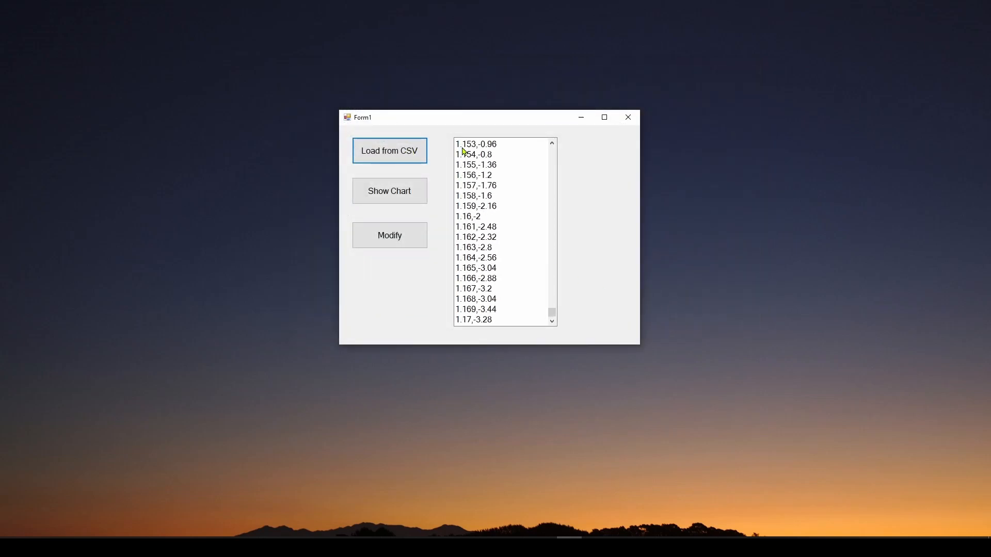
scroll("down", 3)
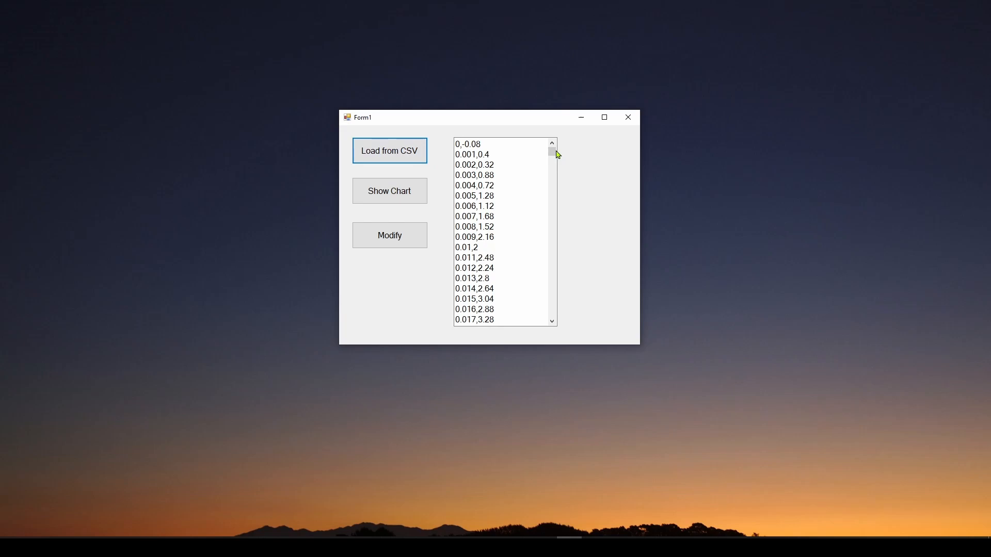
left_click_drag(551, 150, 551, 304)
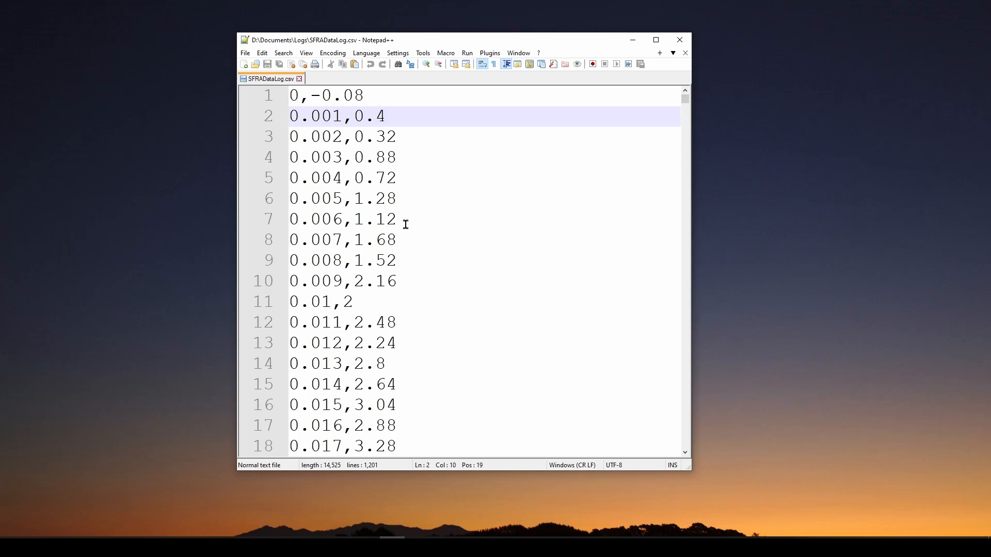
mouse_move(400, 87)
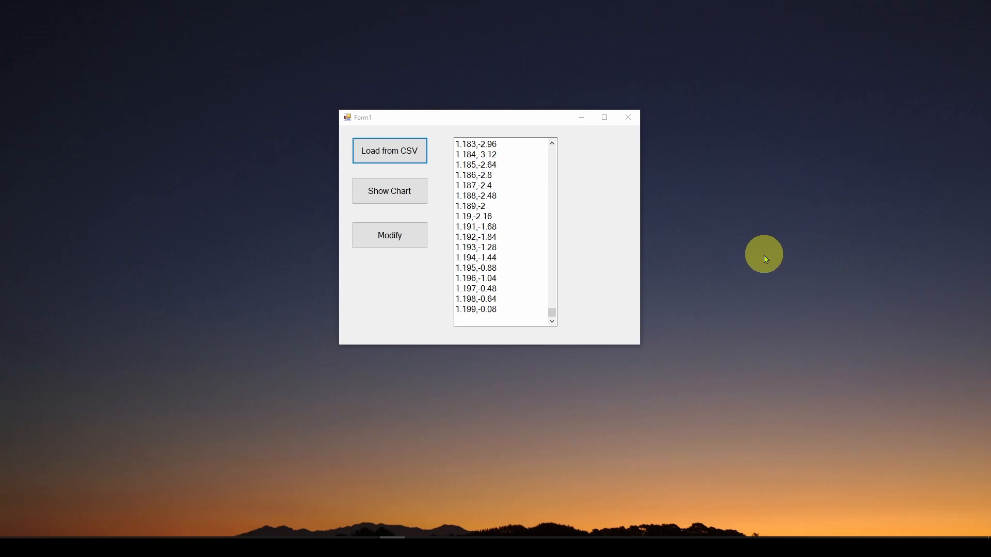
mouse_move(729, 323)
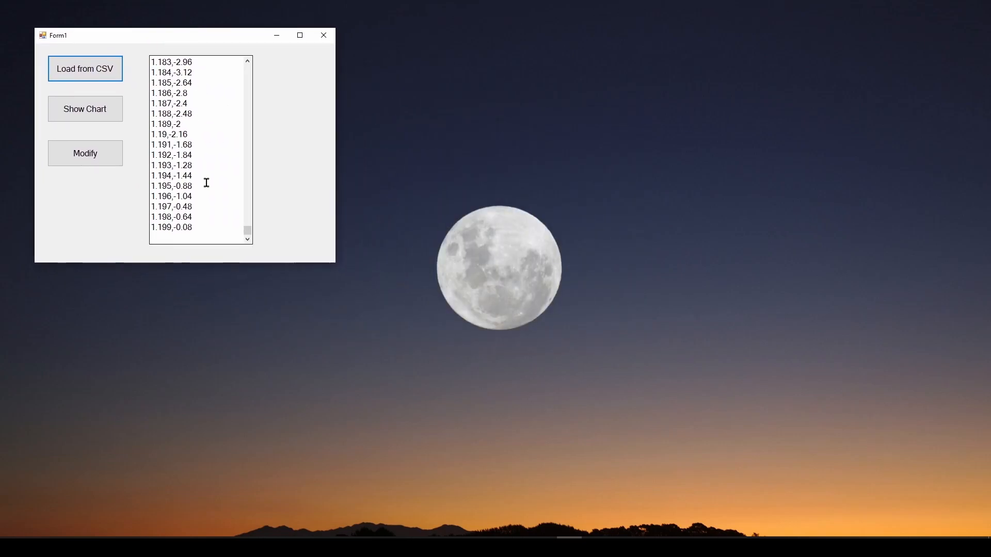
mouse_move(158, 68)
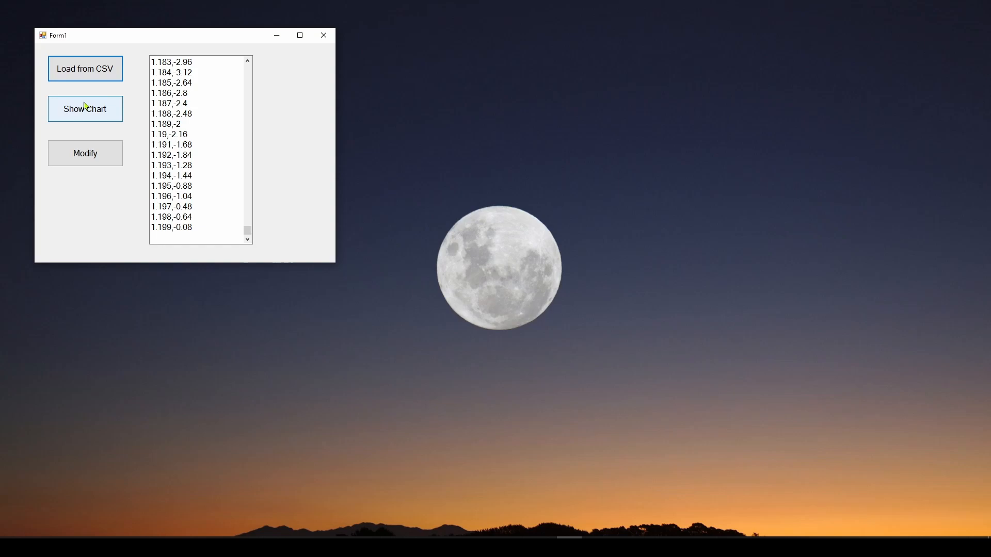
- Show the sine-wave chart in Form2 beside the data form, then apply Modify for an irregular waveform
left_click(85, 109)
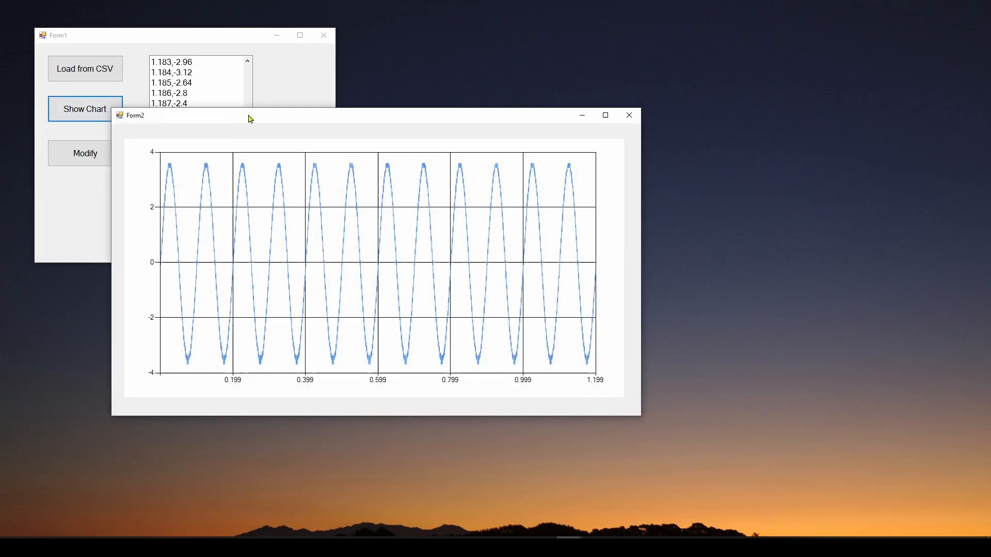
left_click_drag(247, 115, 878, 335)
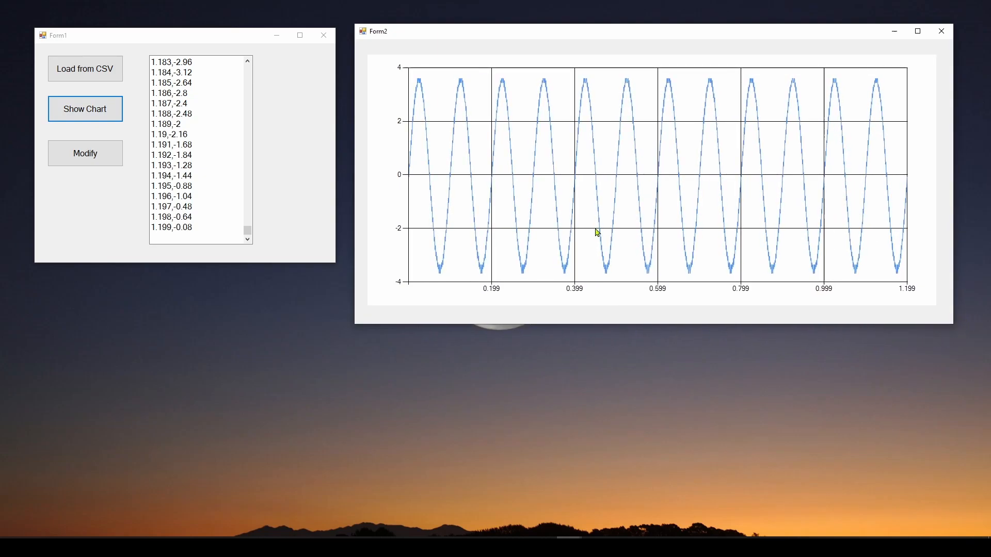
left_click(85, 153)
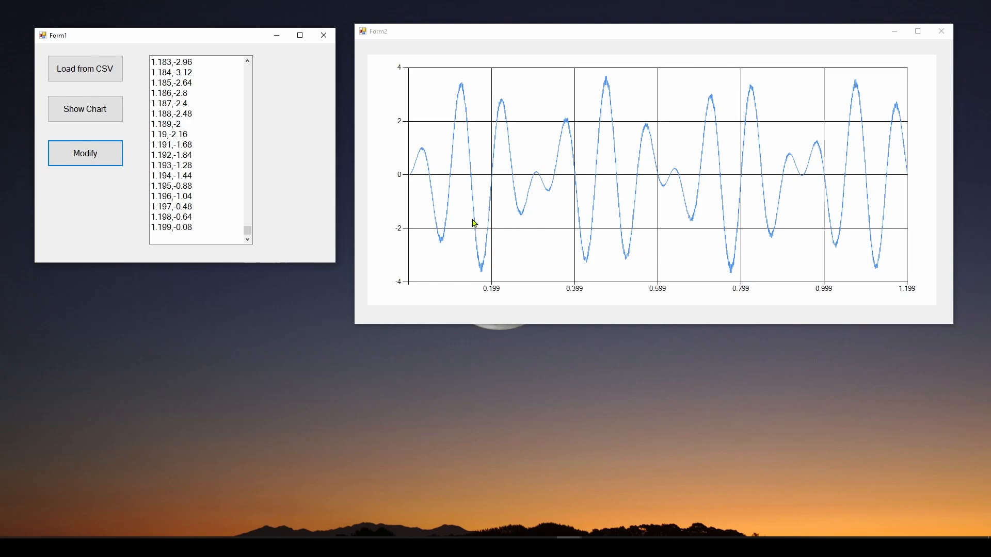
mouse_move(443, 34)
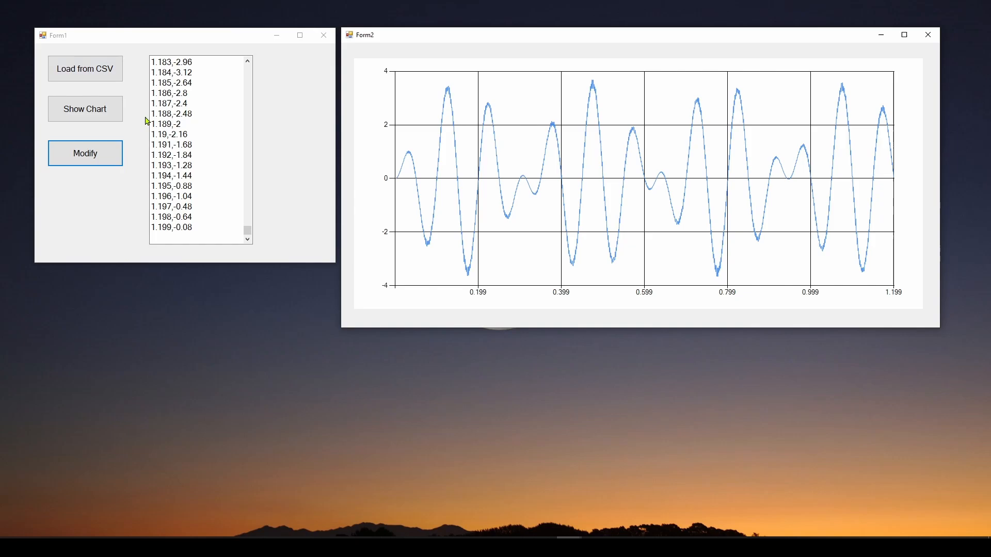
left_click_drag(58, 34, 212, 110)
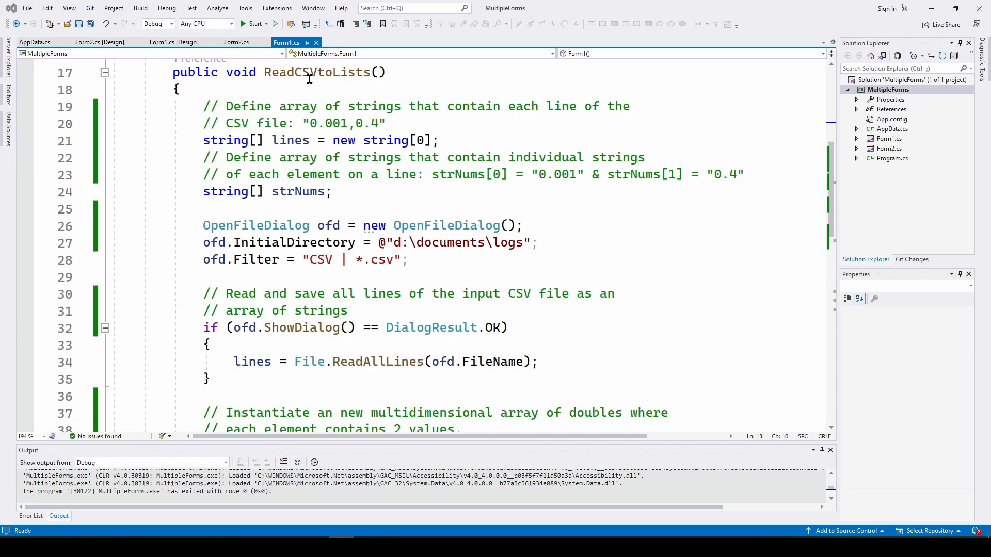
mouse_move(329, 72)
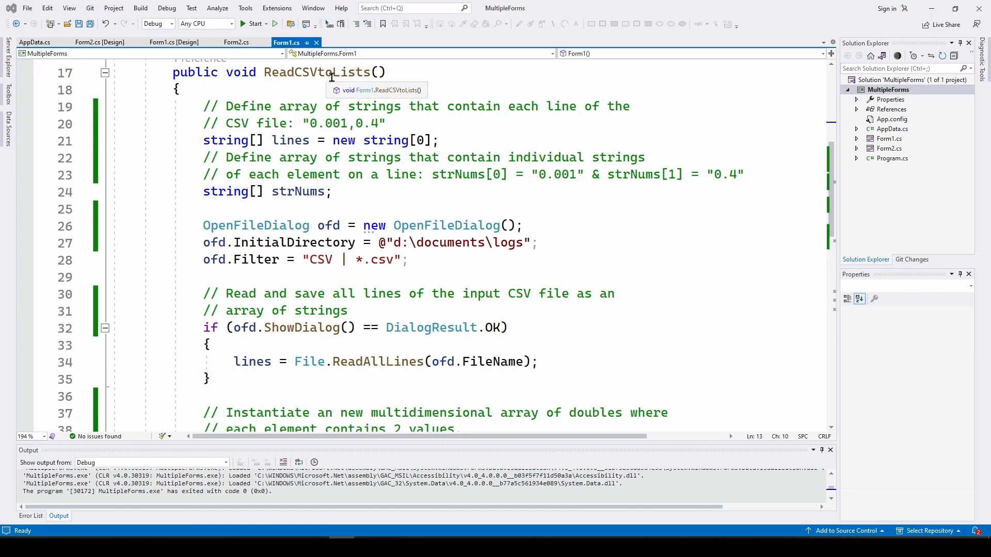
mouse_move(266, 78)
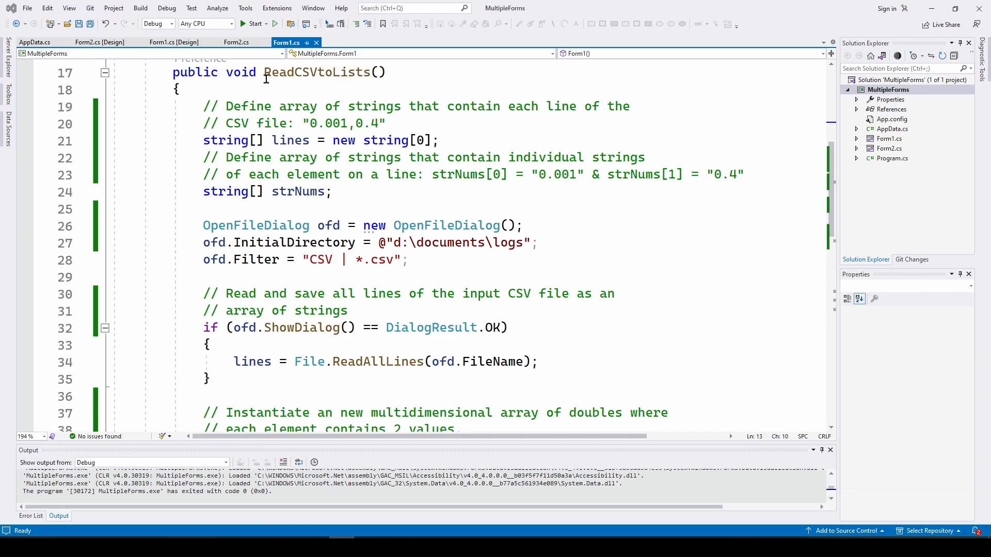
mouse_move(464, 114)
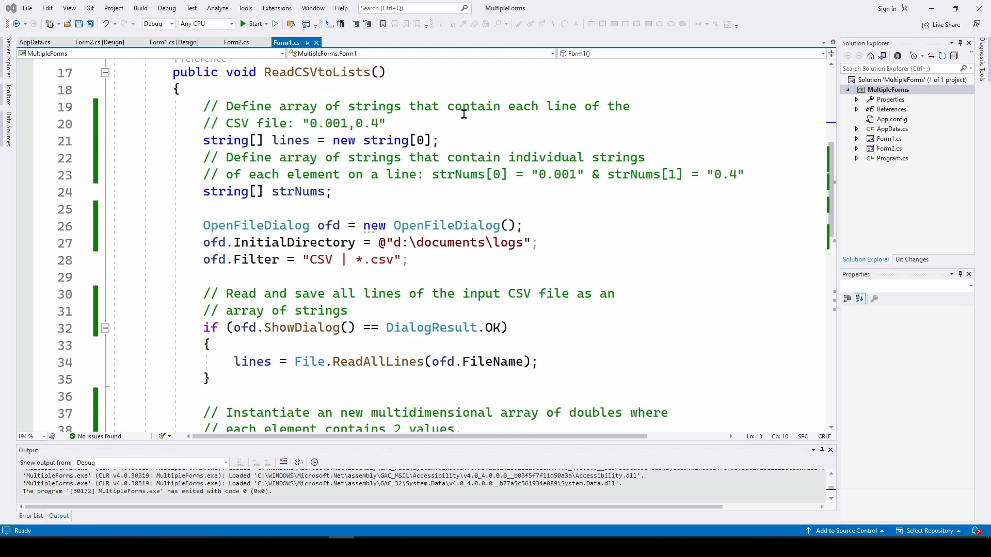
mouse_move(318, 71)
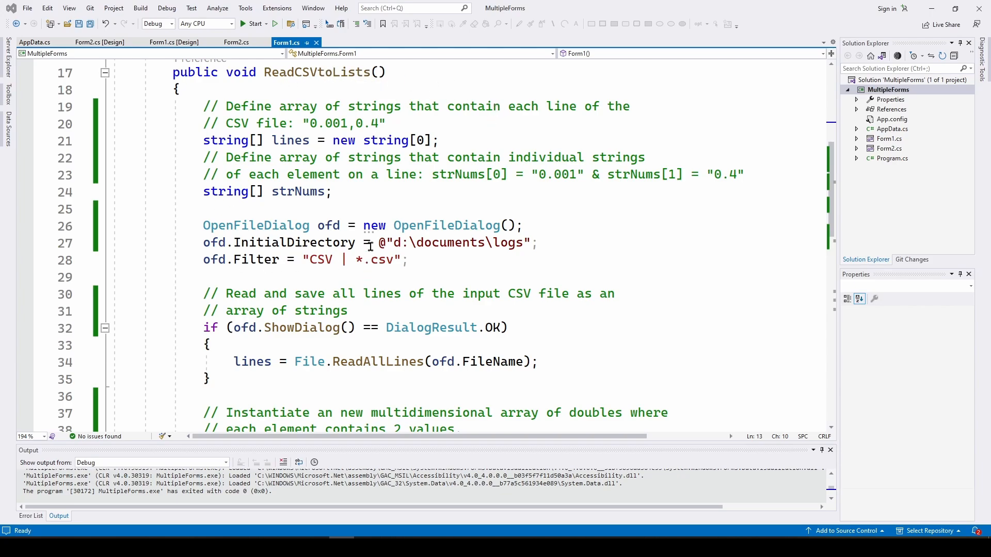
mouse_move(416, 108)
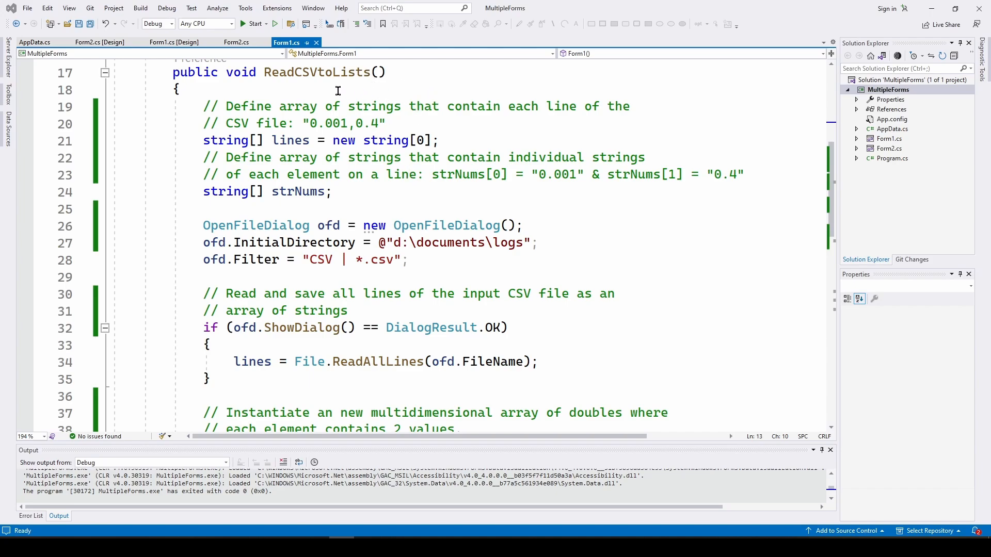
mouse_move(465, 93)
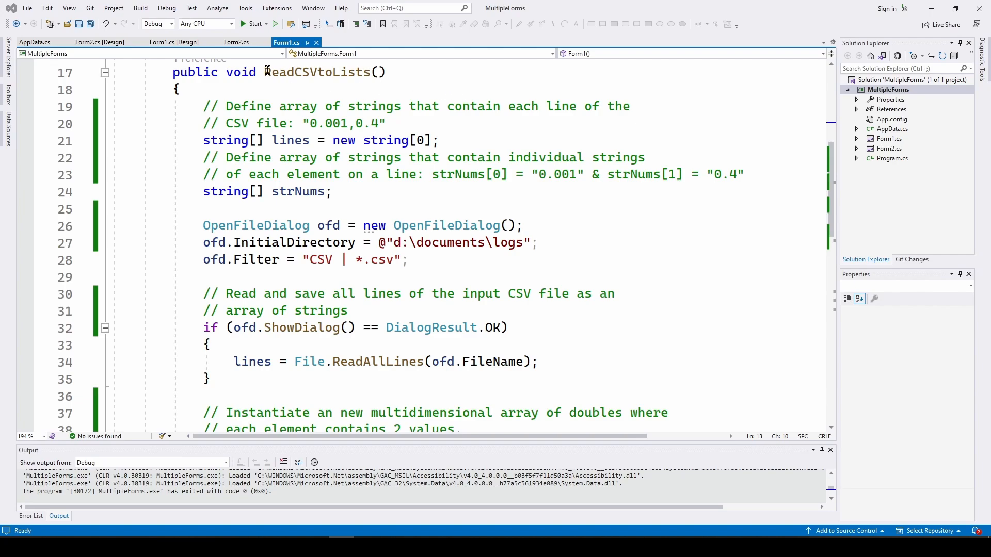
mouse_move(459, 82)
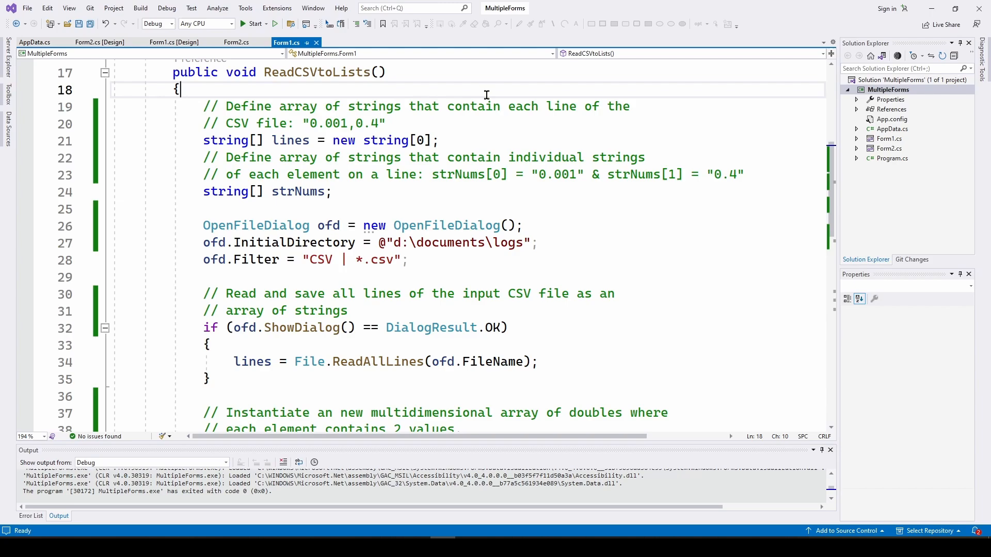
mouse_move(236, 118)
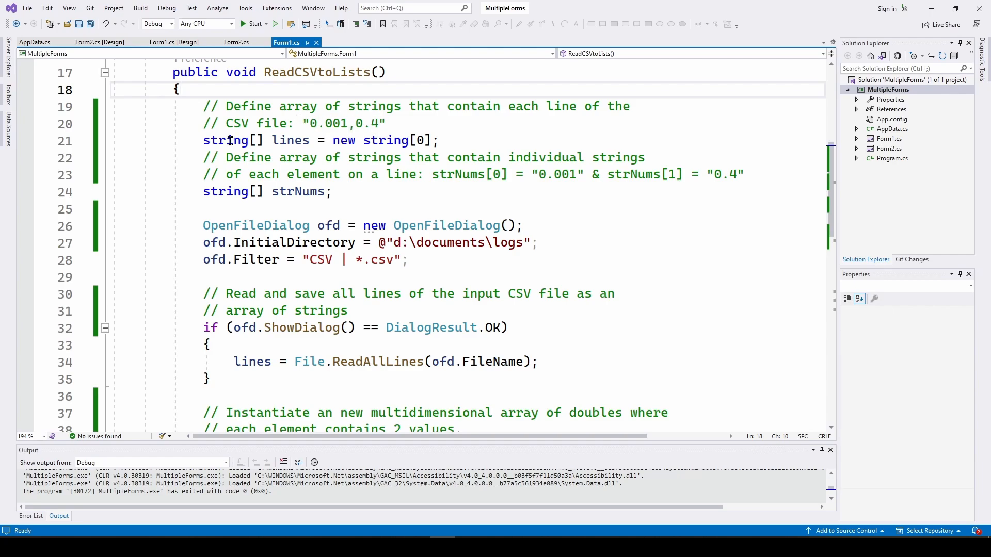
mouse_move(290, 140)
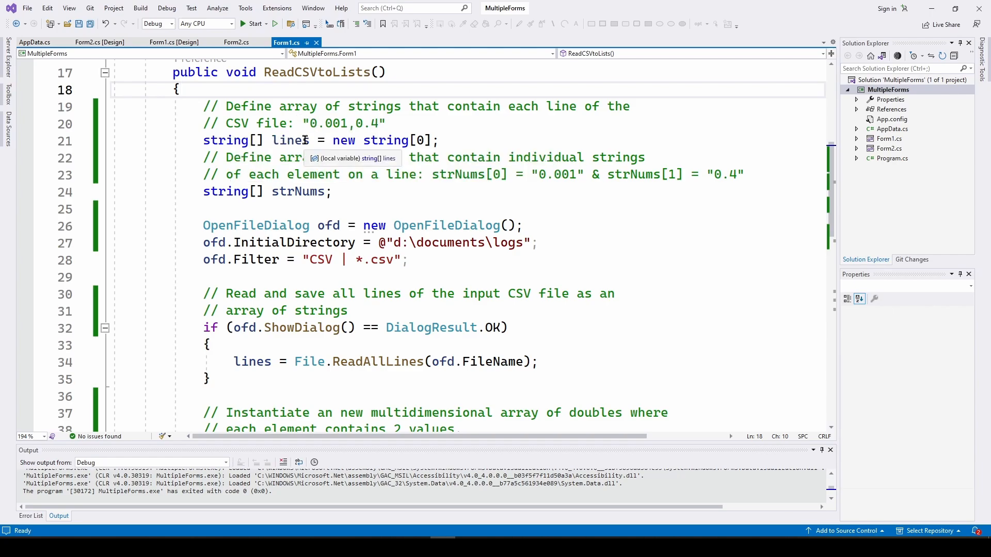
mouse_move(225, 192)
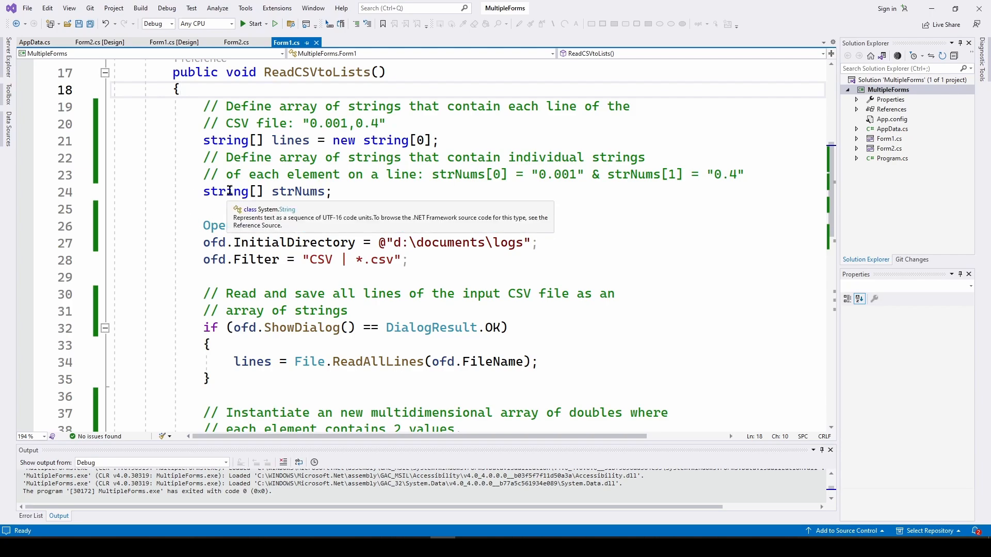
mouse_move(297, 192)
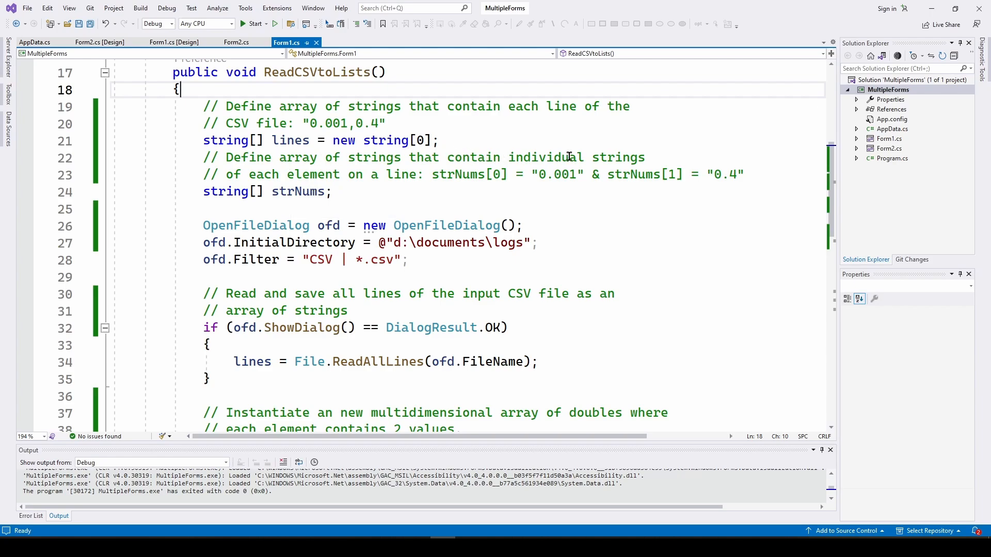
mouse_move(327, 172)
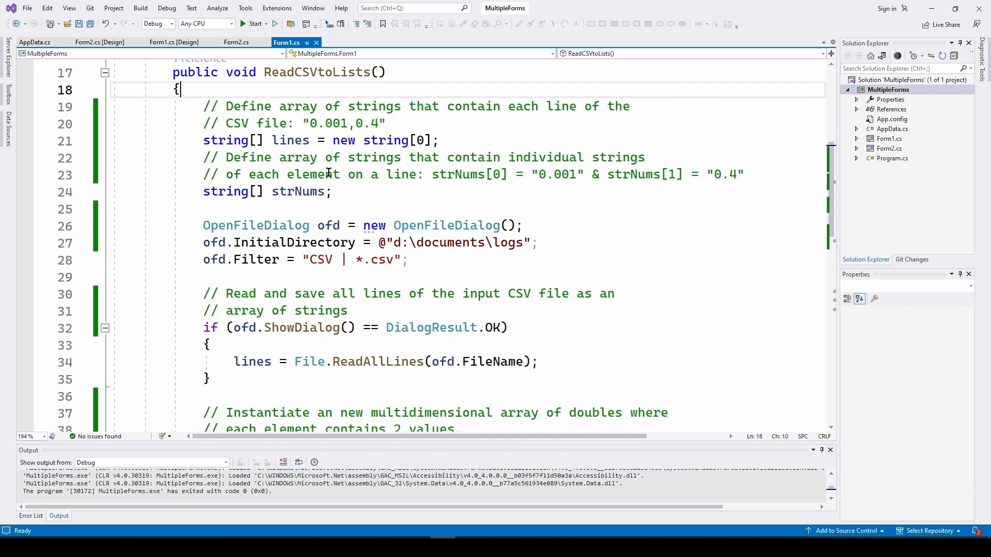
mouse_move(308, 191)
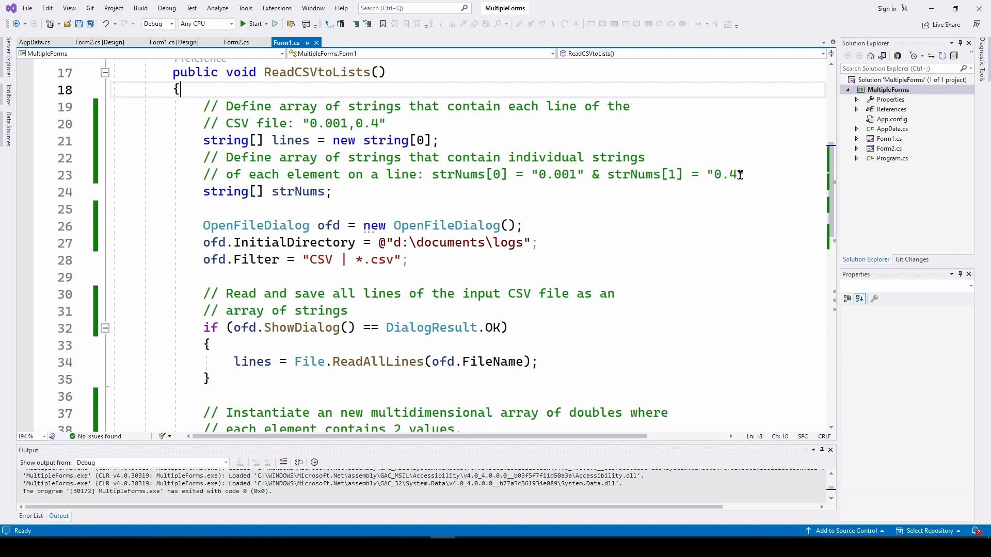
mouse_move(294, 183)
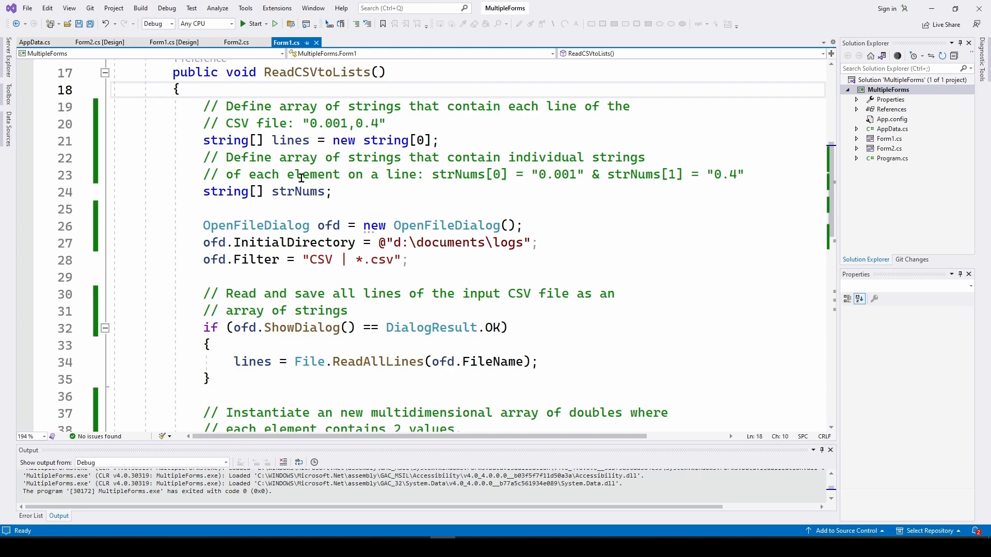
scroll("down", 3)
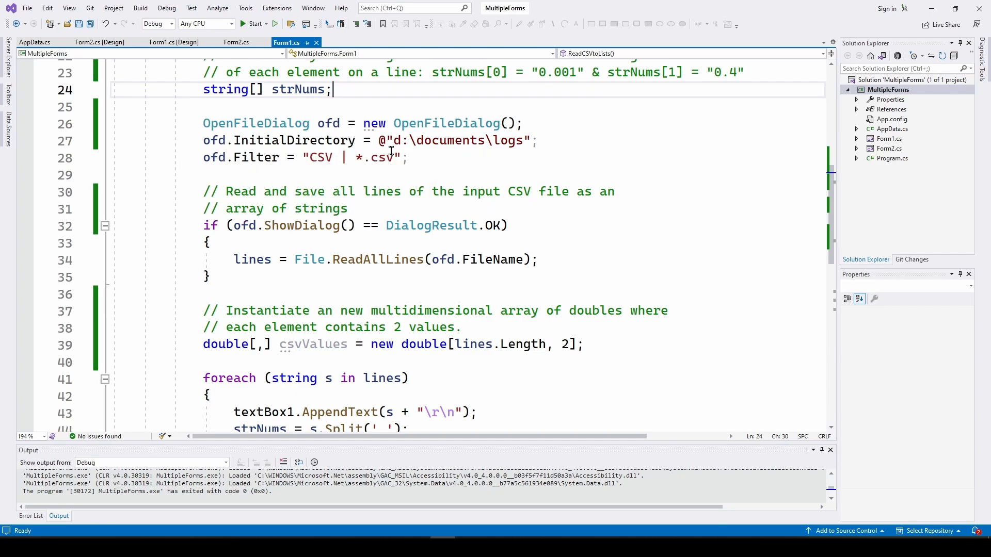
mouse_move(391, 141)
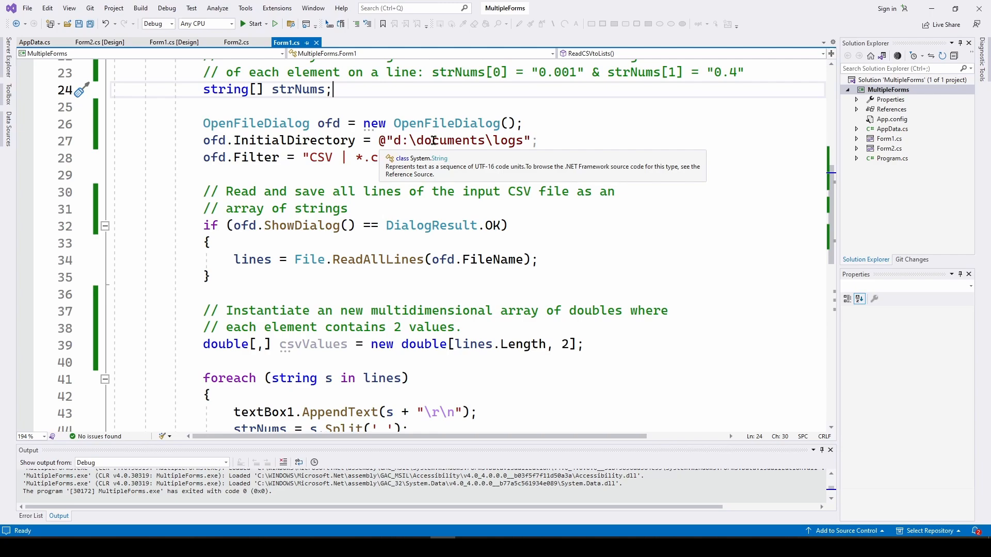
mouse_move(569, 151)
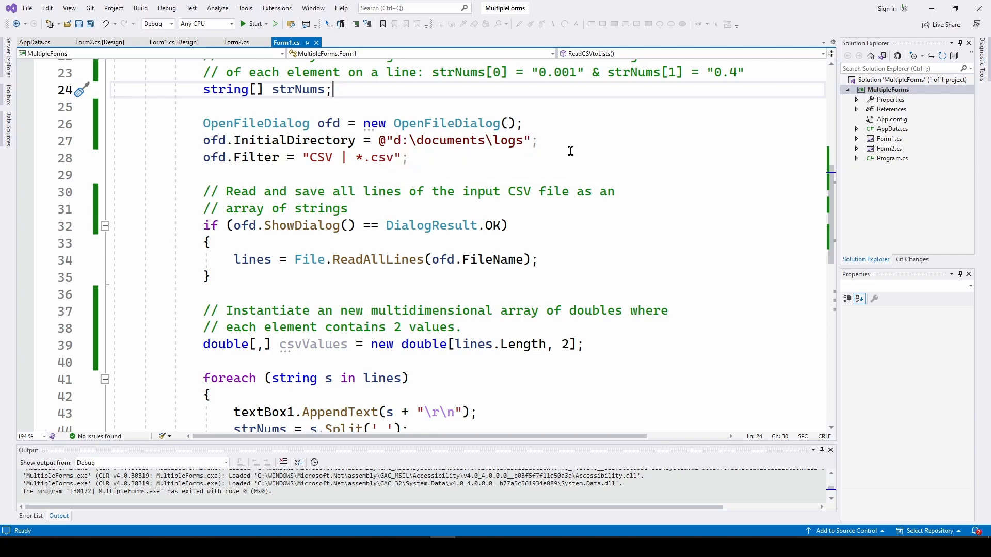
mouse_move(470, 140)
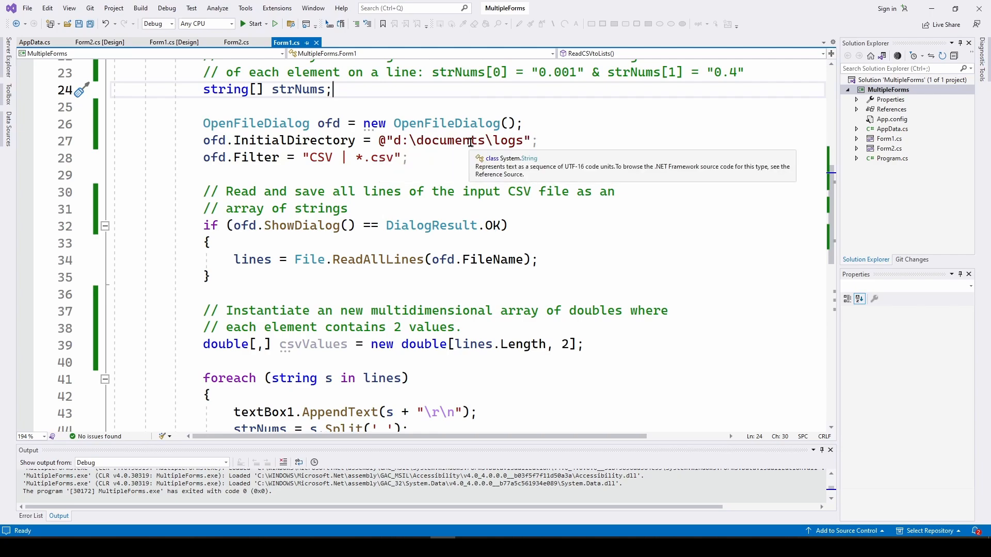
mouse_move(509, 140)
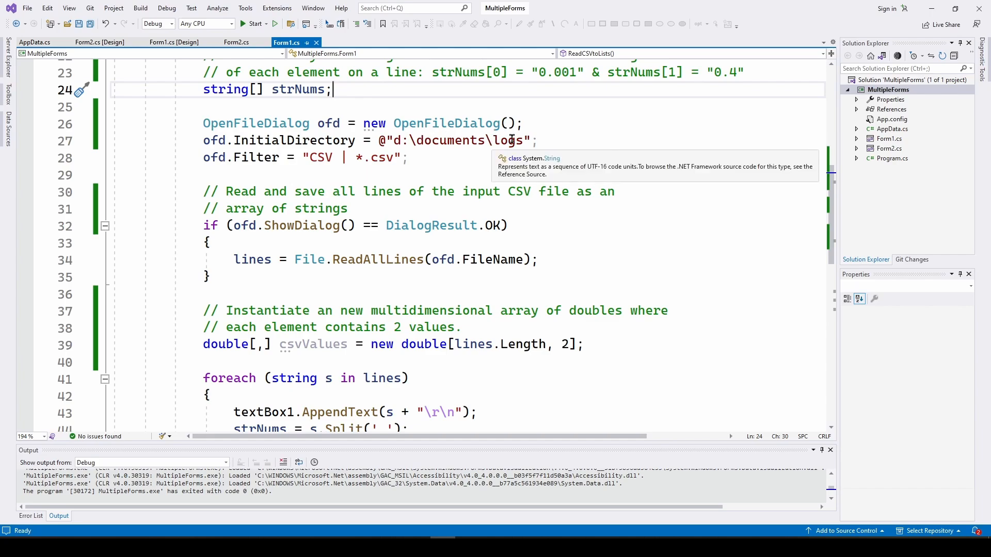
mouse_move(278, 146)
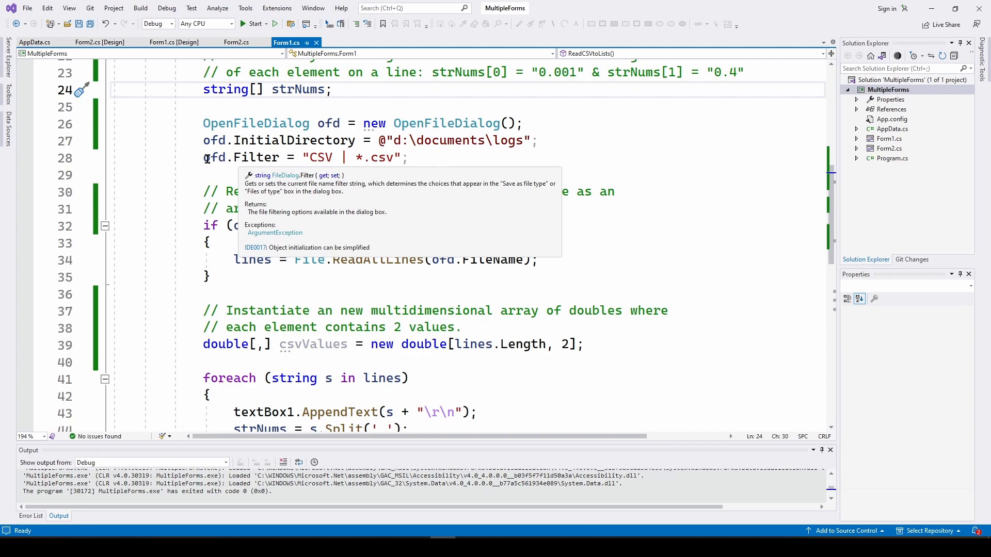
mouse_move(420, 155)
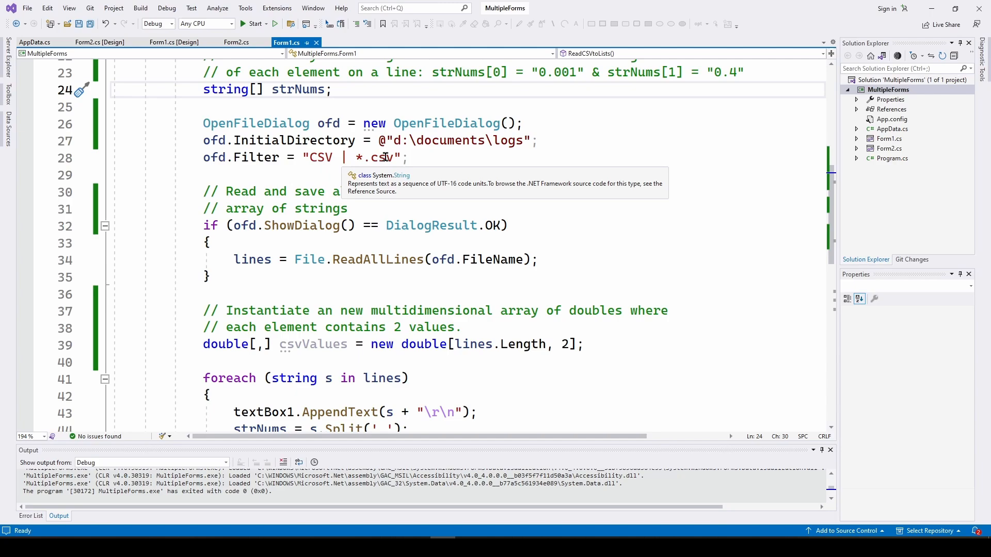
scroll("down", 3)
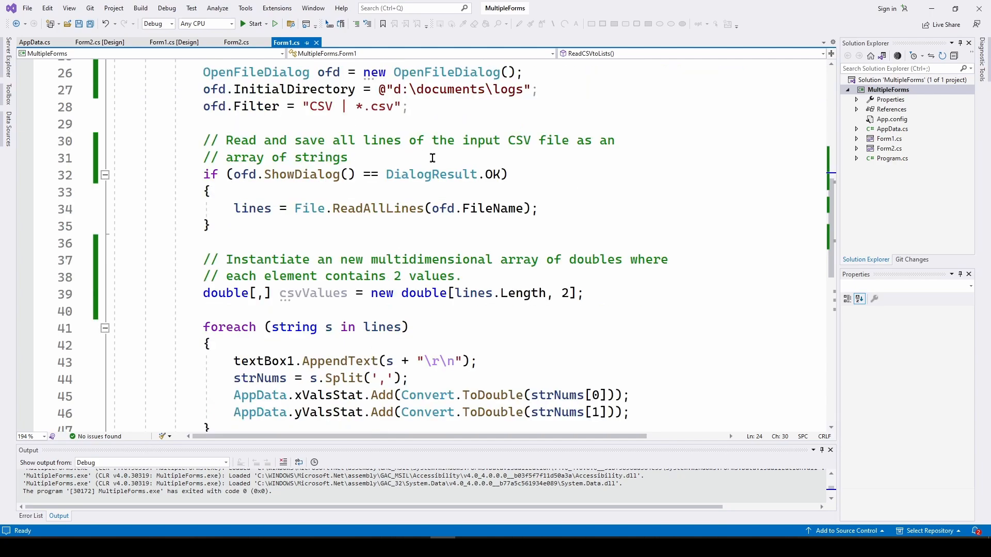
mouse_move(249, 174)
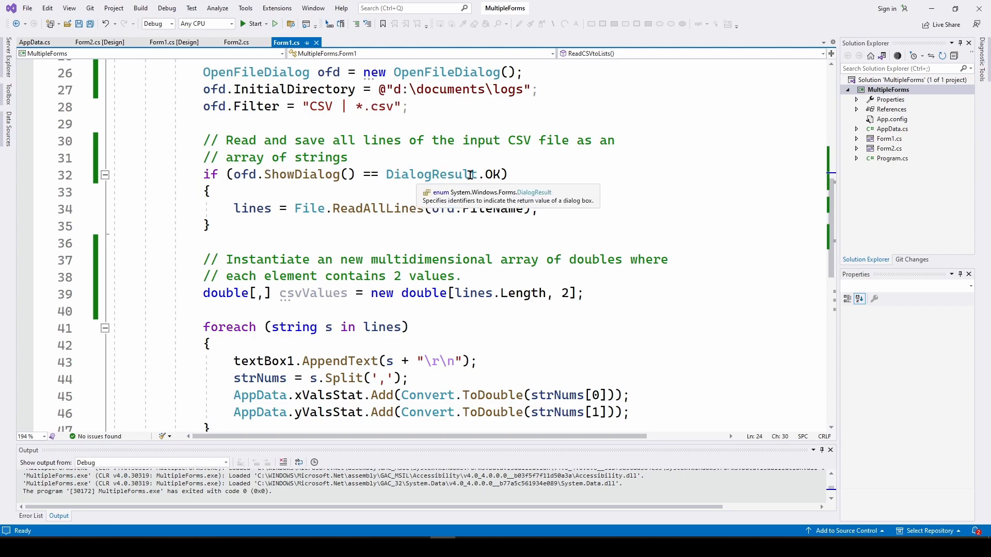
mouse_move(495, 174)
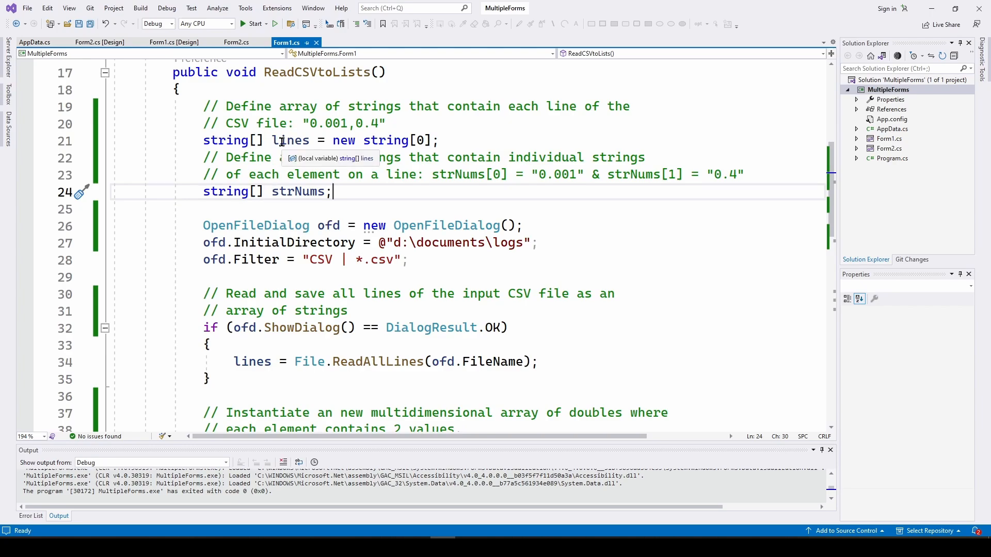
scroll("down", 3)
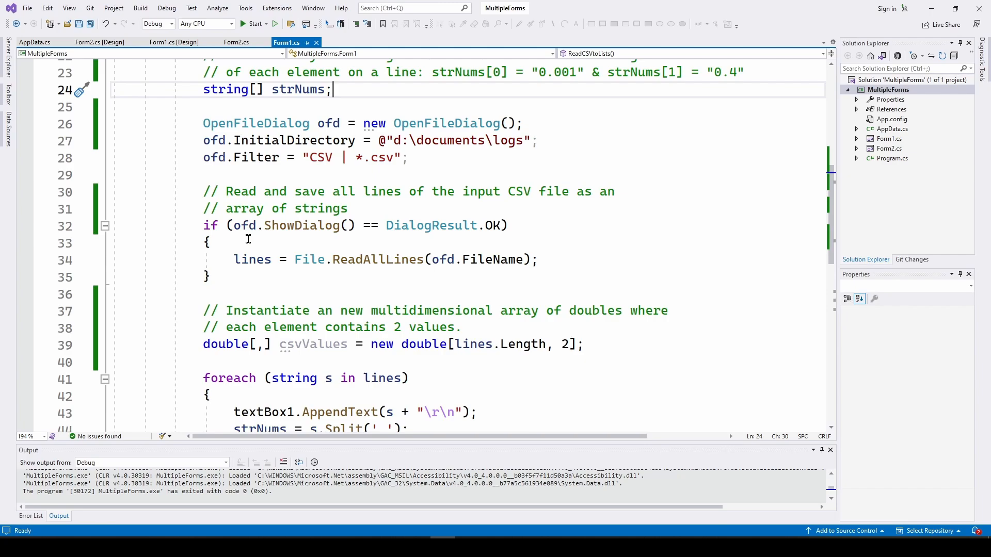
mouse_move(235, 259)
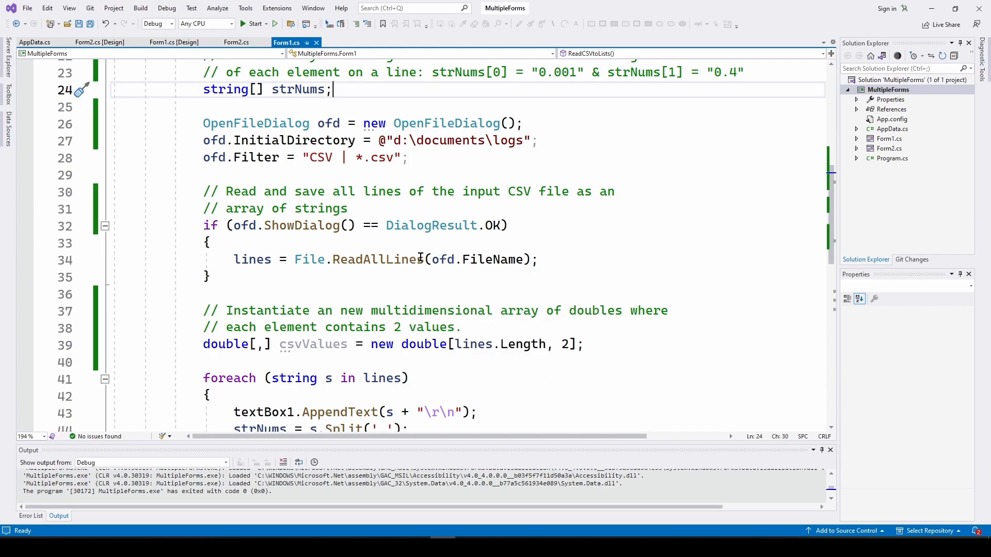
mouse_move(555, 255)
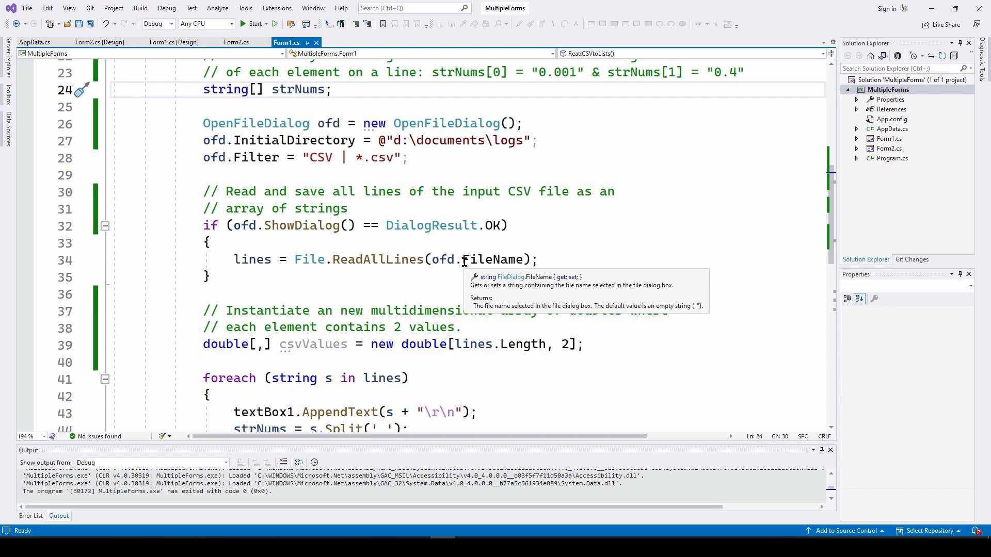
mouse_move(477, 259)
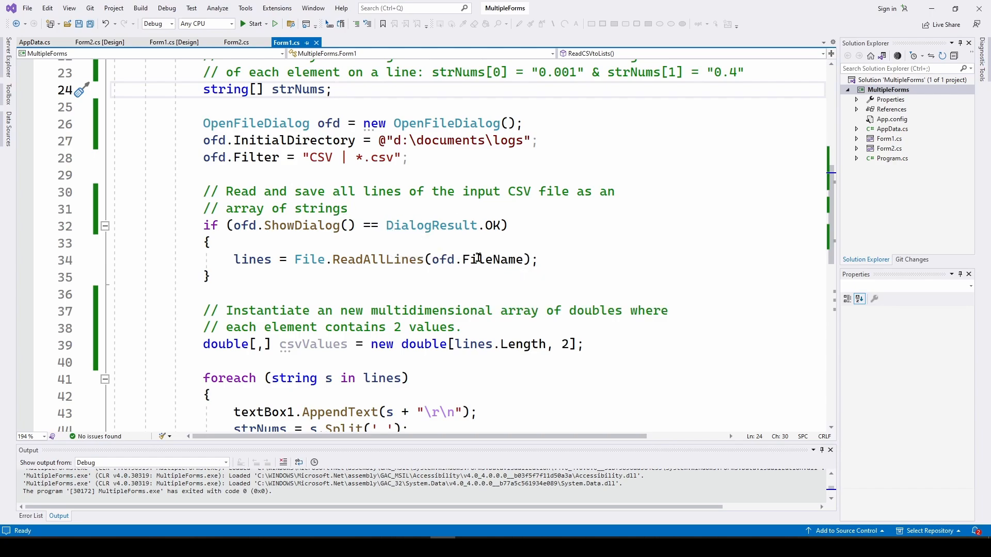
mouse_move(310, 264)
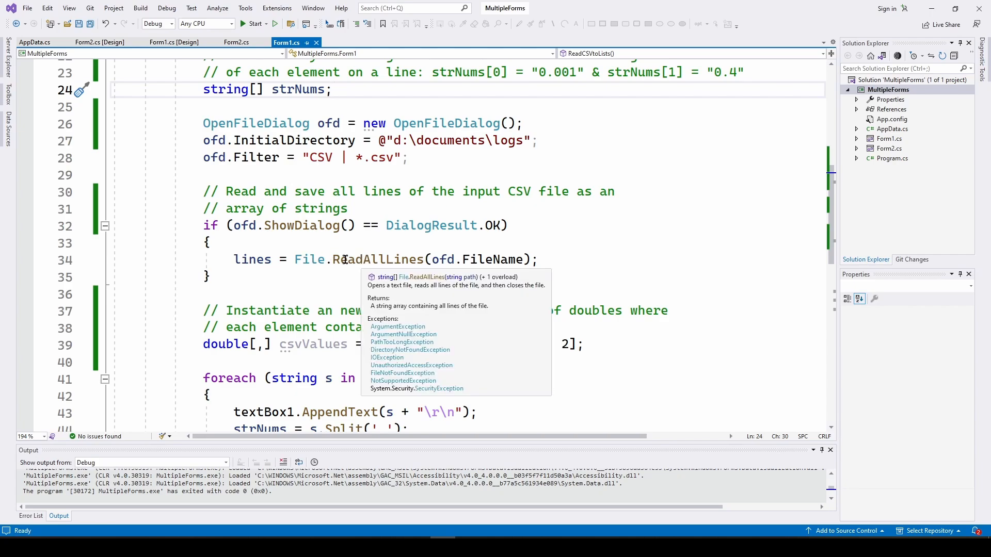
mouse_move(418, 252)
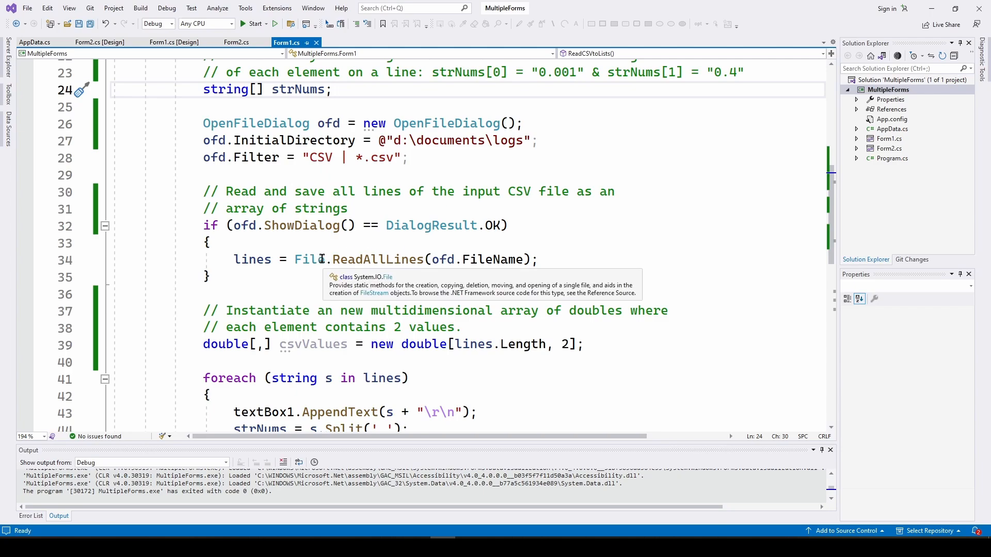
mouse_move(425, 281)
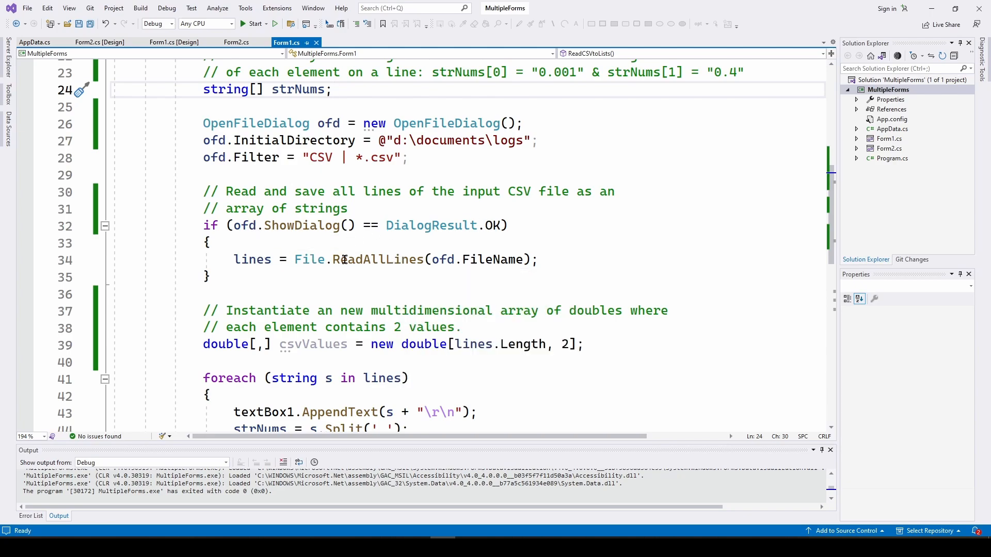
mouse_move(252, 259)
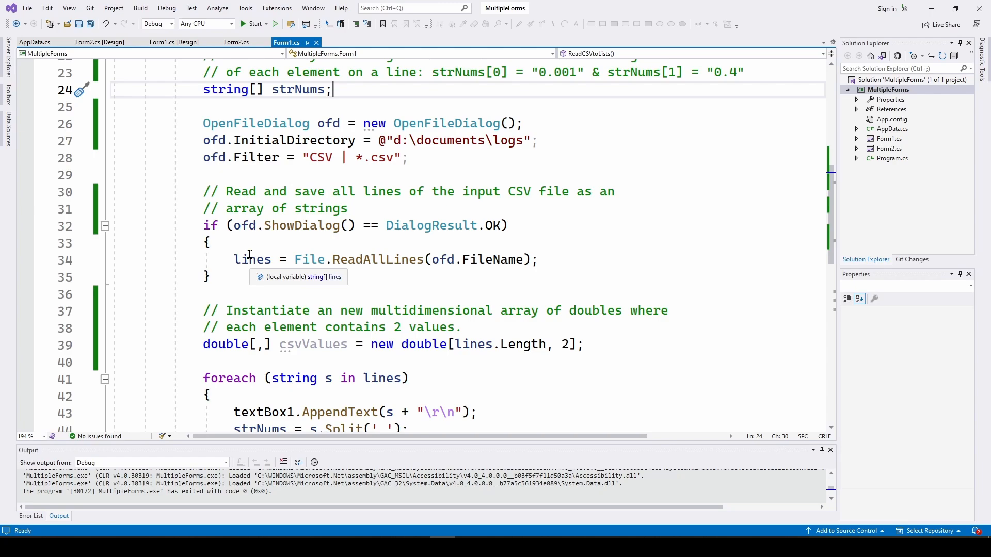
mouse_move(262, 235)
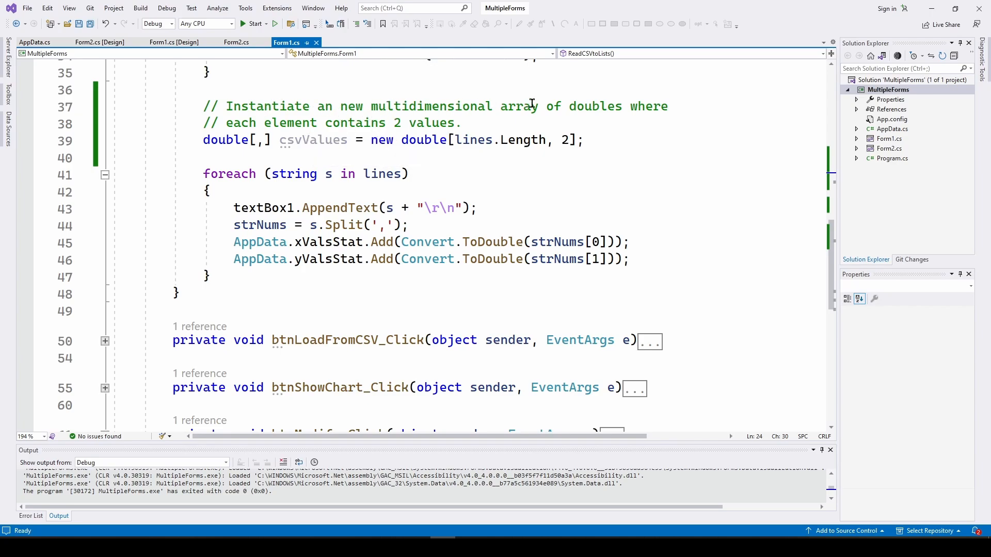
mouse_move(245, 122)
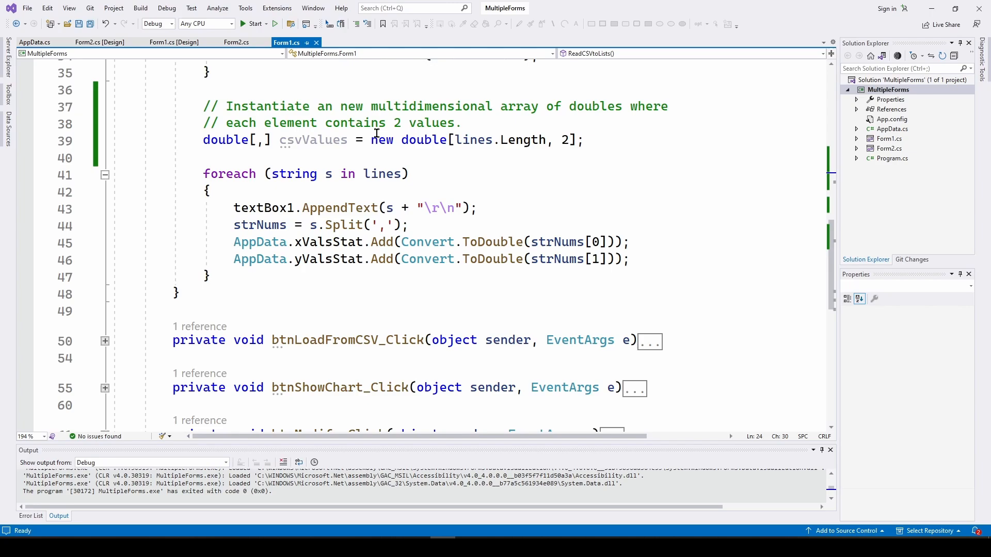
mouse_move(226, 140)
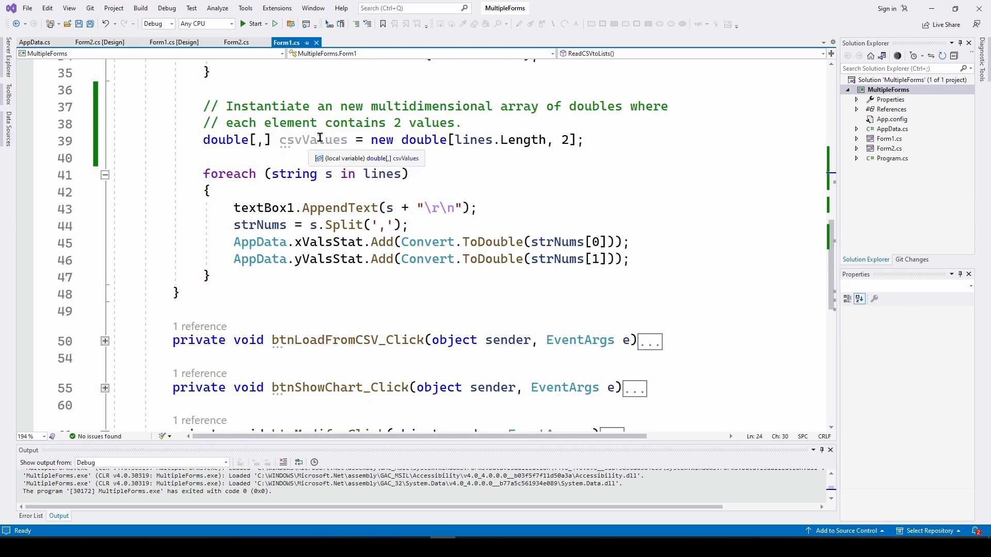
mouse_move(484, 128)
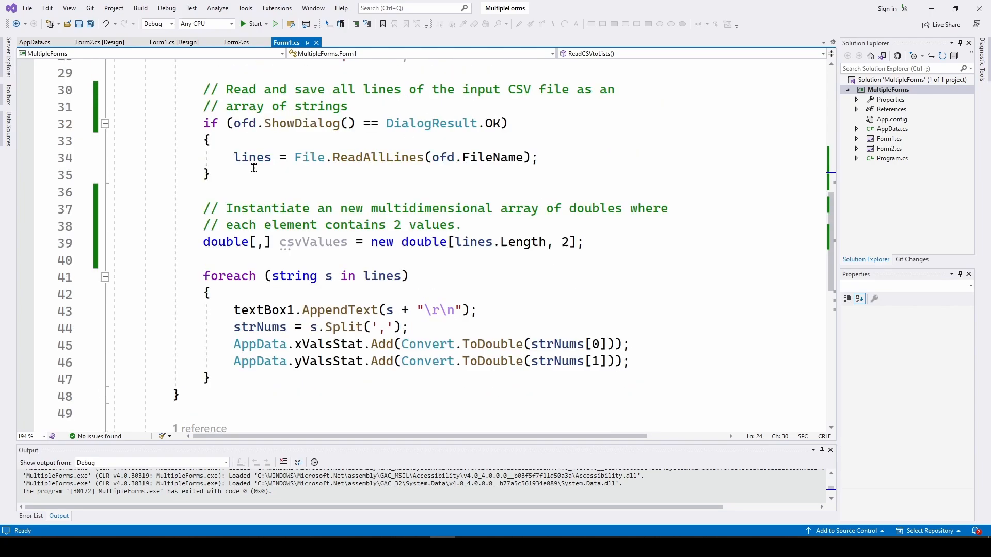
scroll("down", 3)
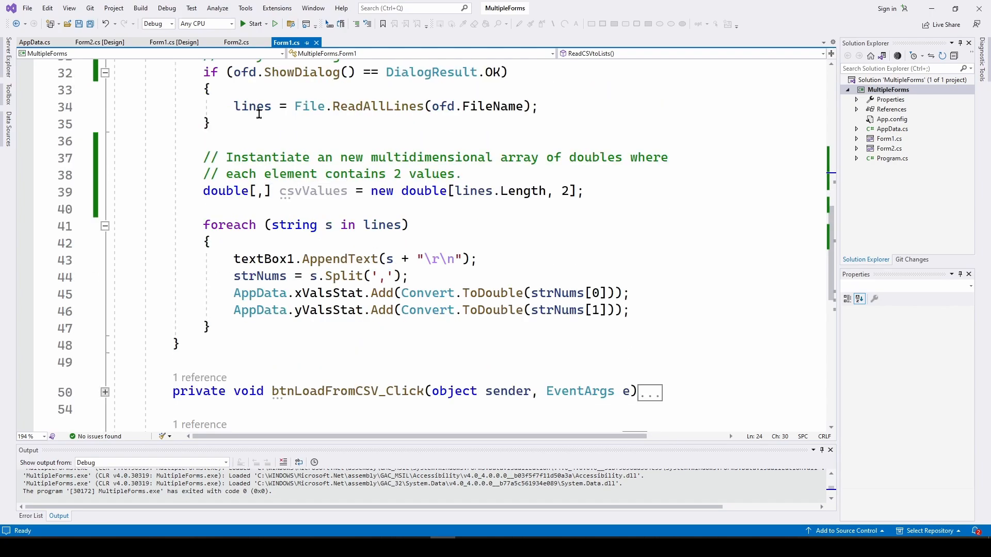
scroll("down", 3)
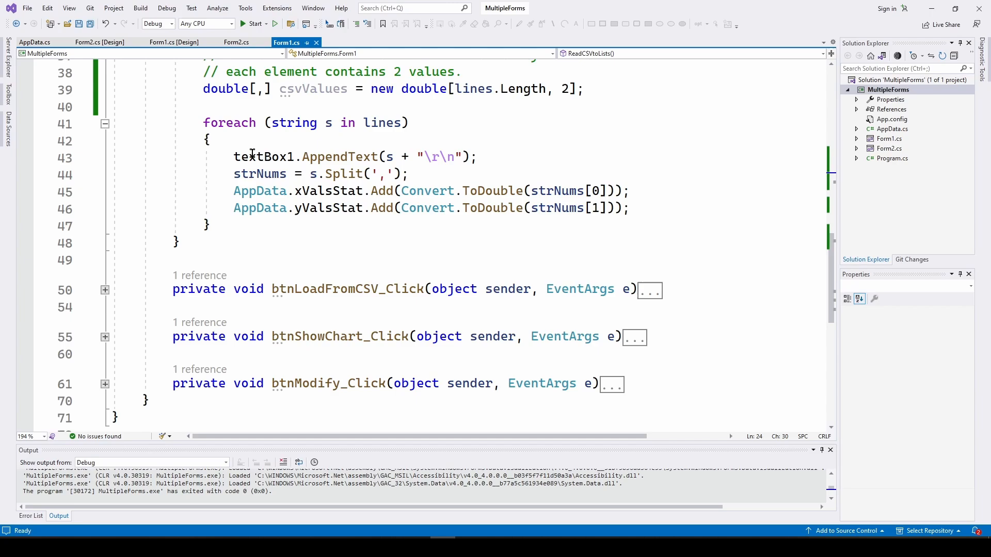
mouse_move(391, 157)
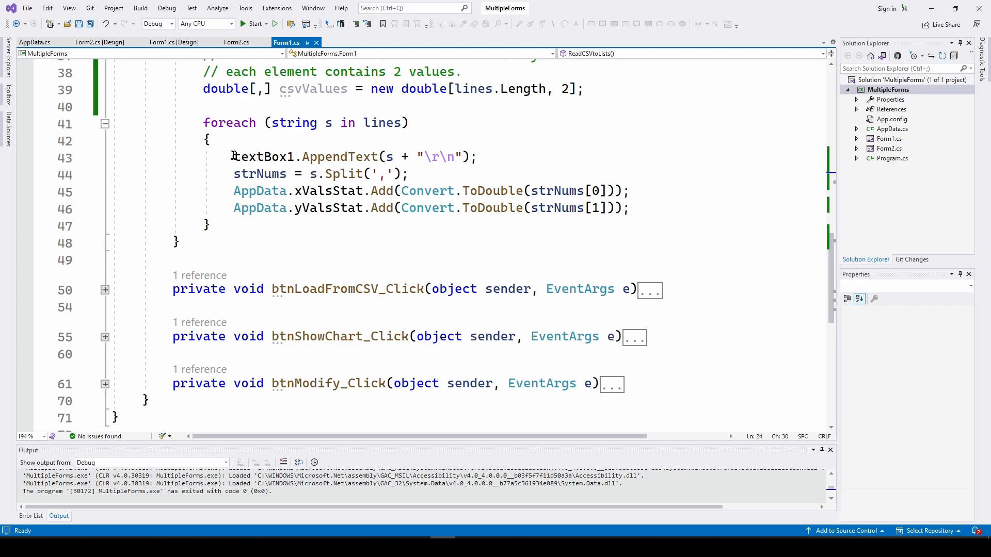
mouse_move(385, 152)
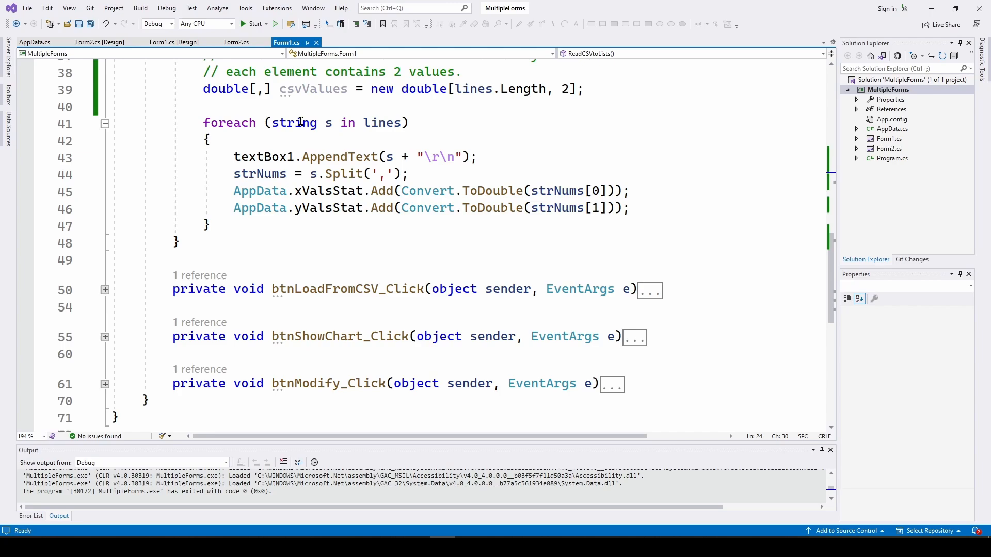
mouse_move(384, 156)
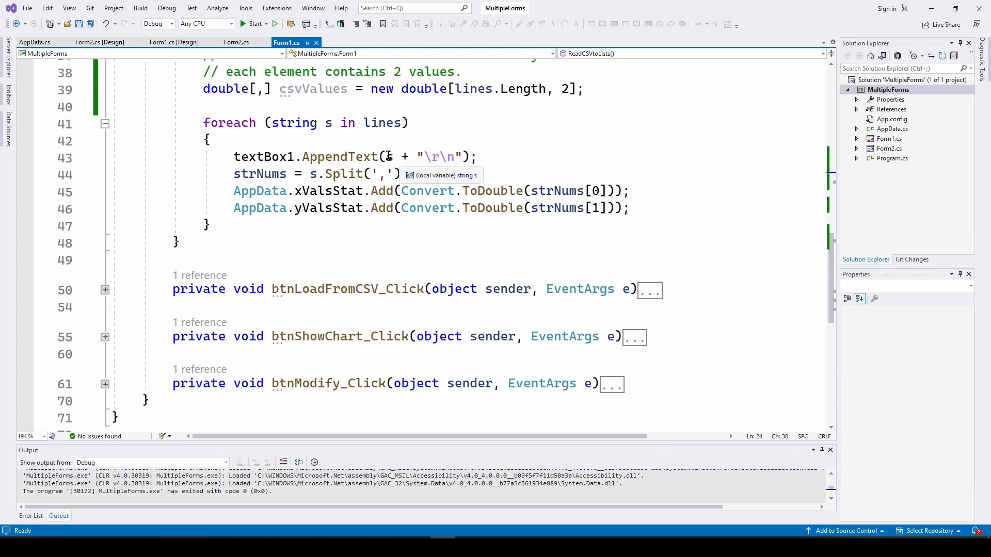
mouse_move(519, 155)
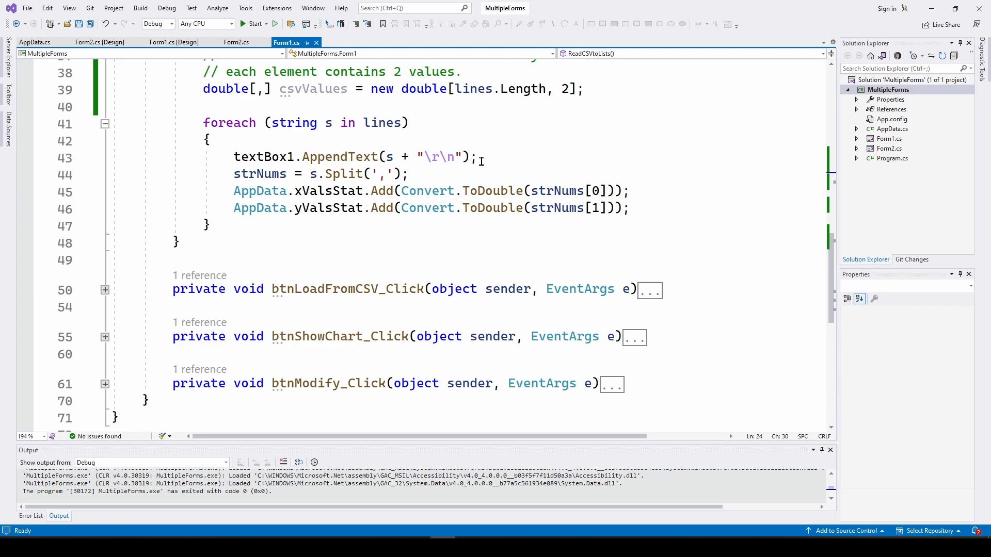
mouse_move(259, 174)
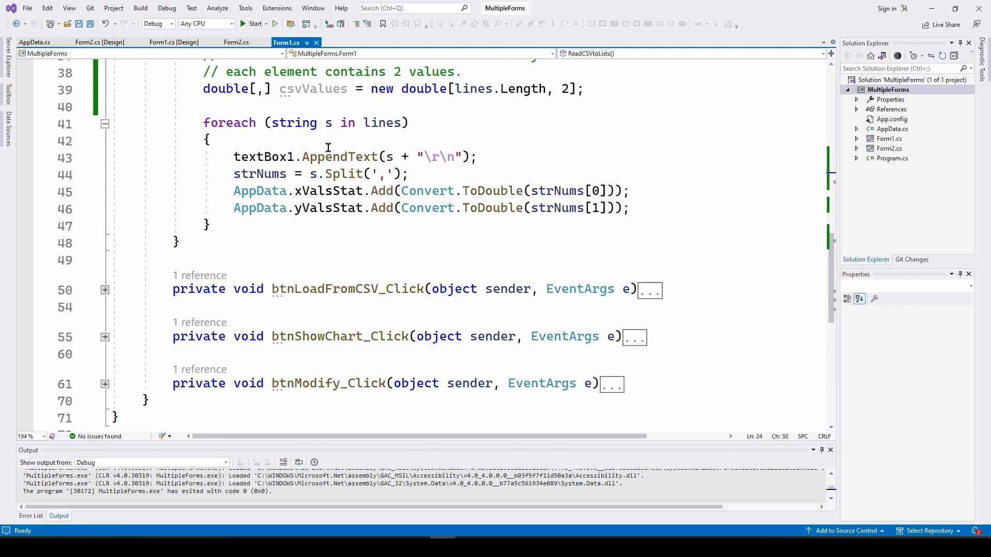
mouse_move(384, 174)
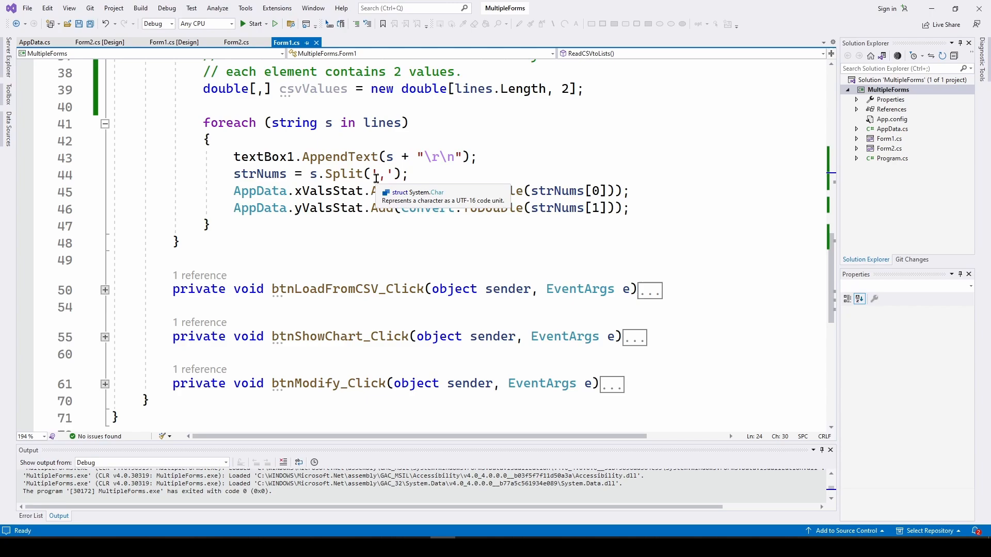
mouse_move(322, 171)
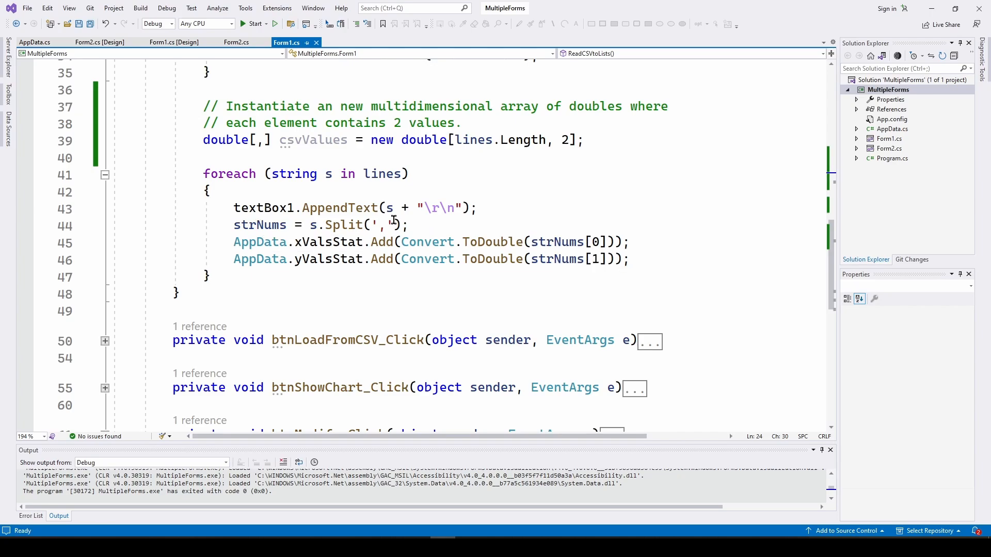
scroll("down", 3)
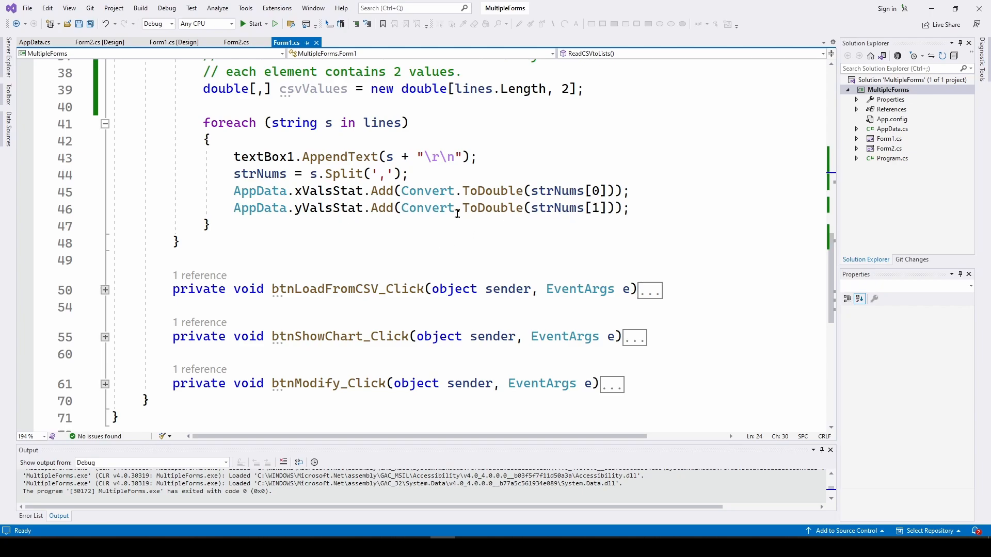
mouse_move(291, 208)
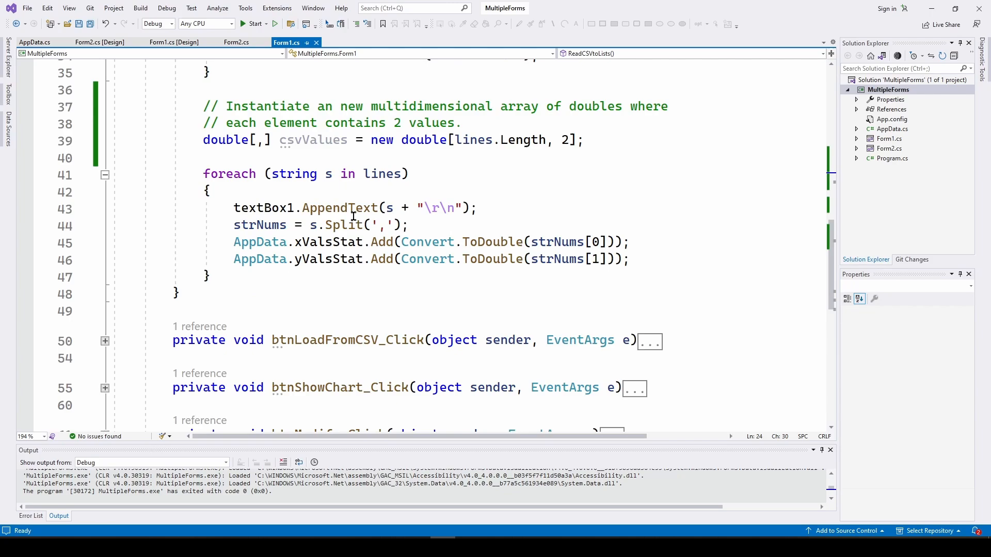
mouse_move(282, 207)
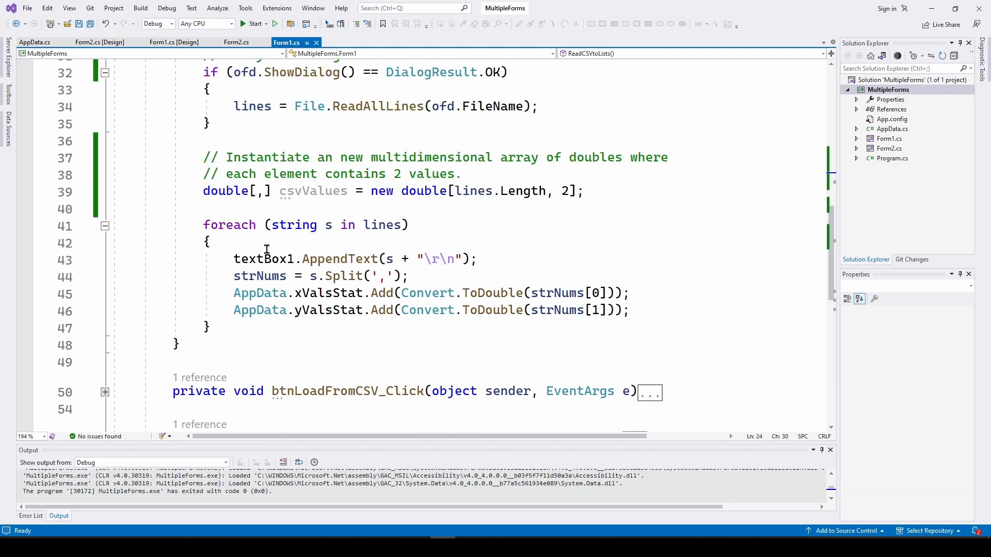
mouse_move(409, 222)
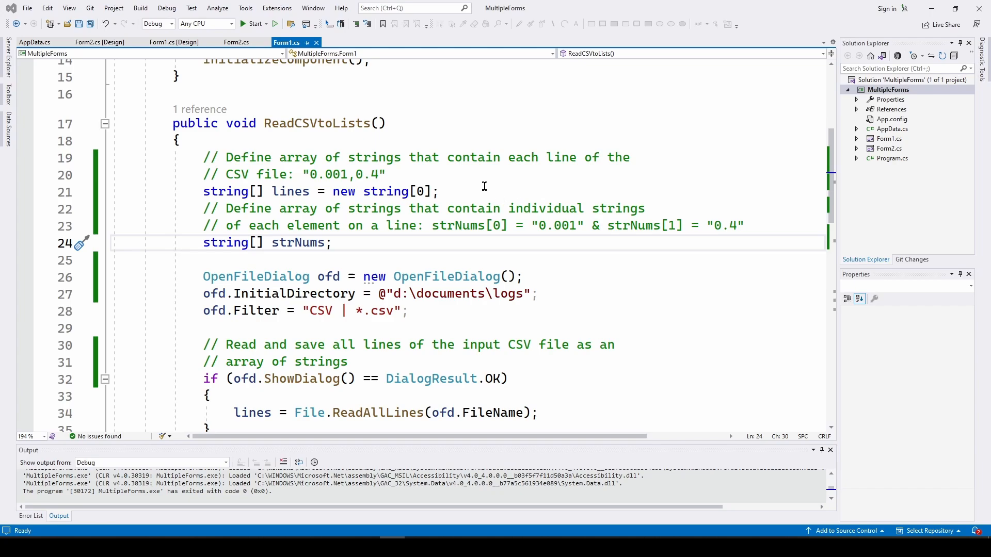
mouse_move(473, 182)
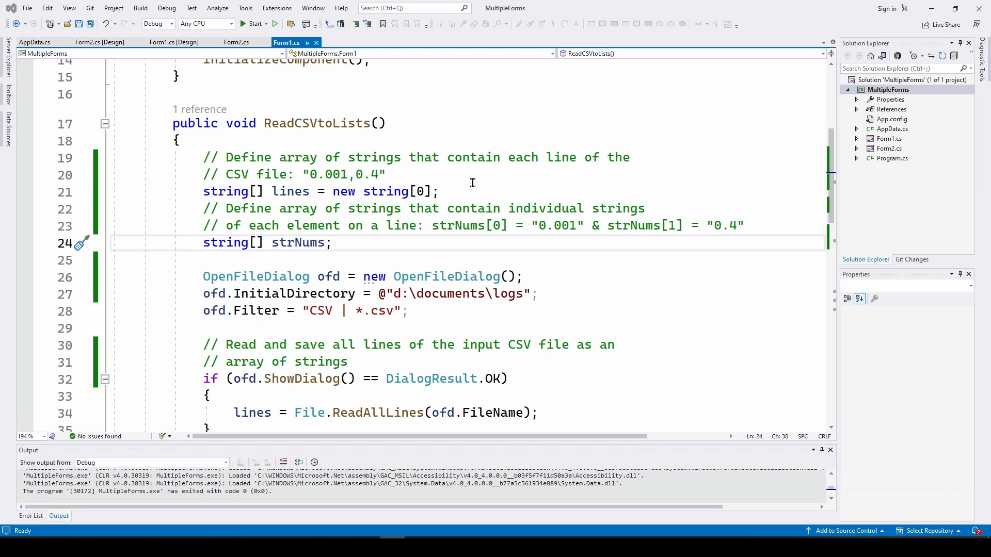
mouse_move(473, 208)
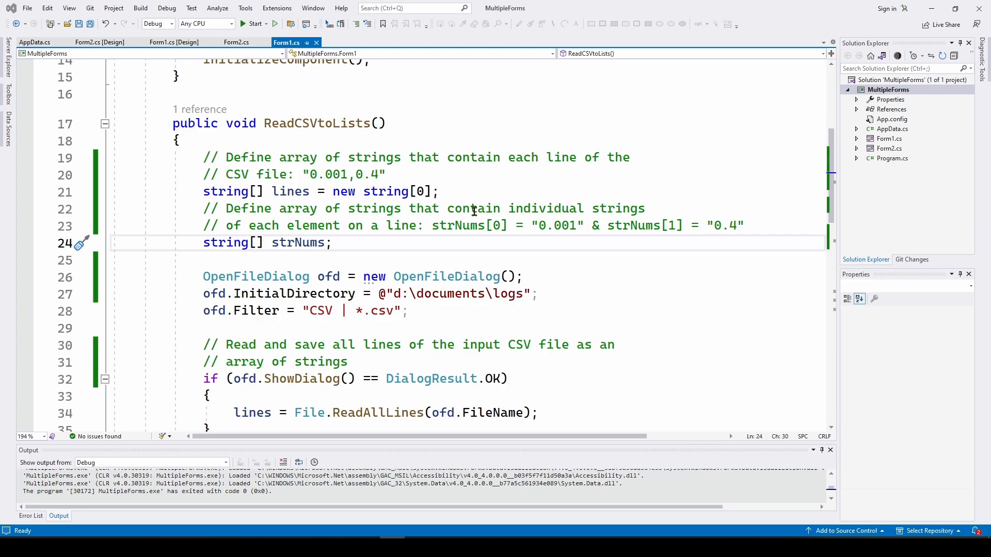
mouse_move(474, 212)
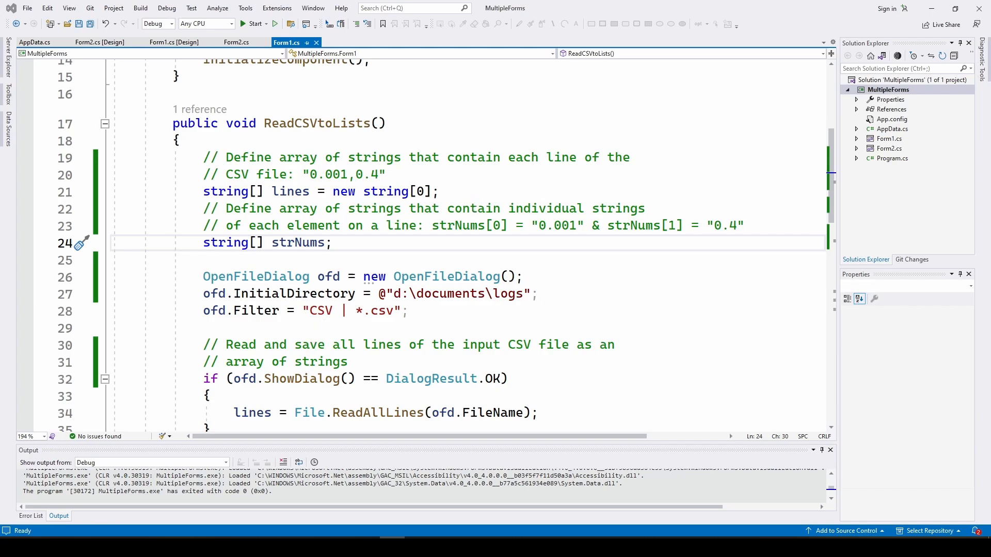